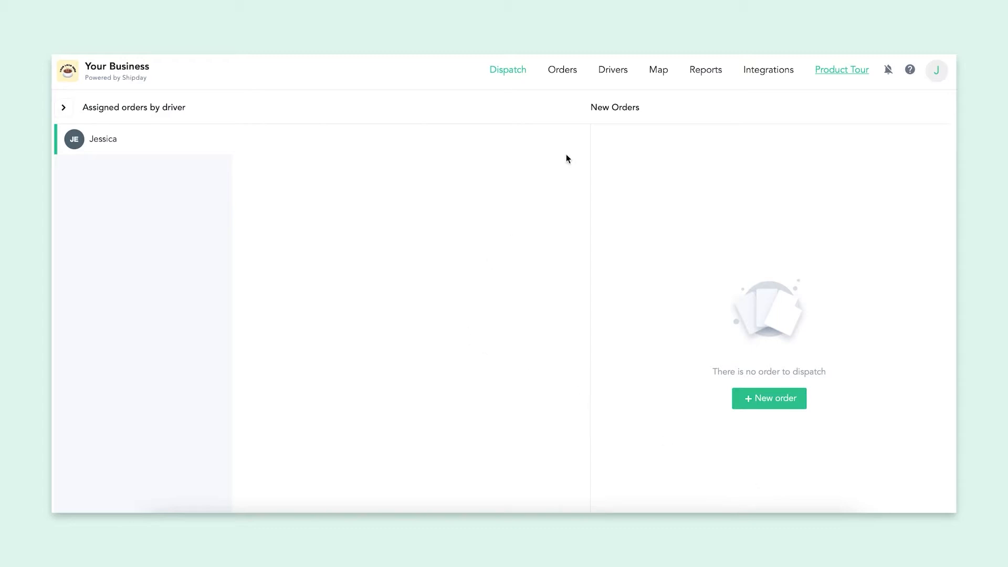
Show the Drivers list, which currently holds only Jessica, off duty
left_click(612, 69)
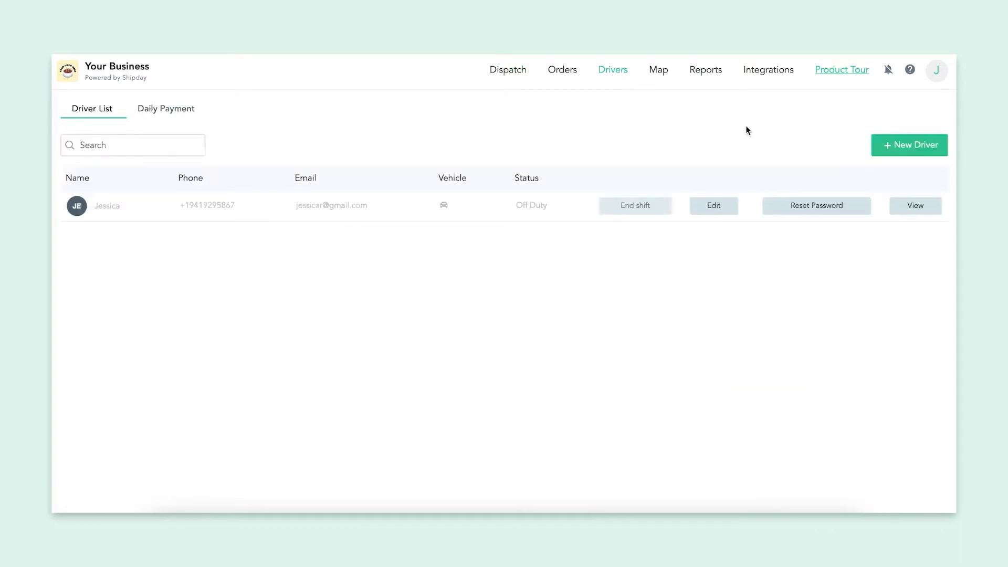
mouse_move(914, 175)
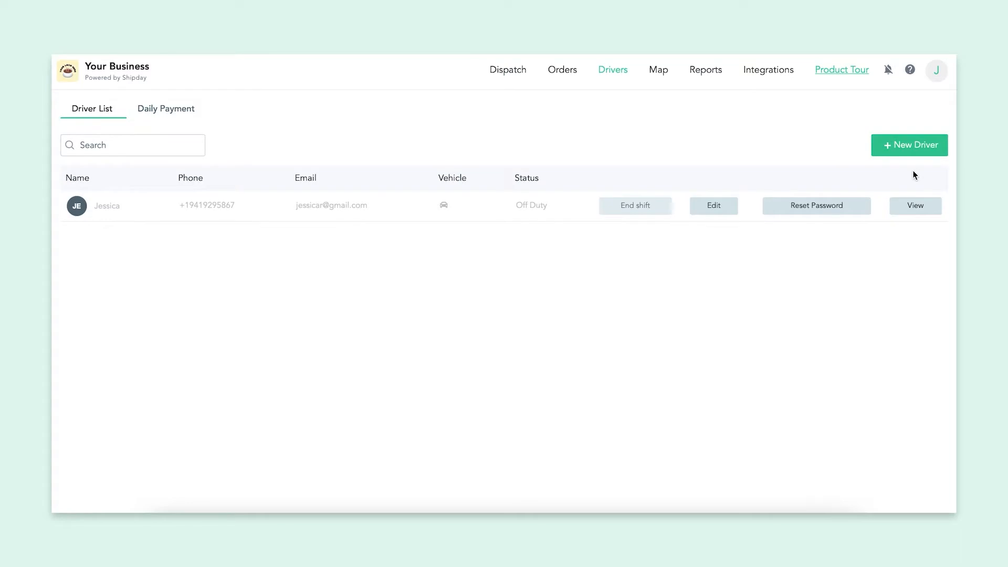
Add driver Jake with name, phone, email and temporary password, and confirm the success message
left_click(909, 145)
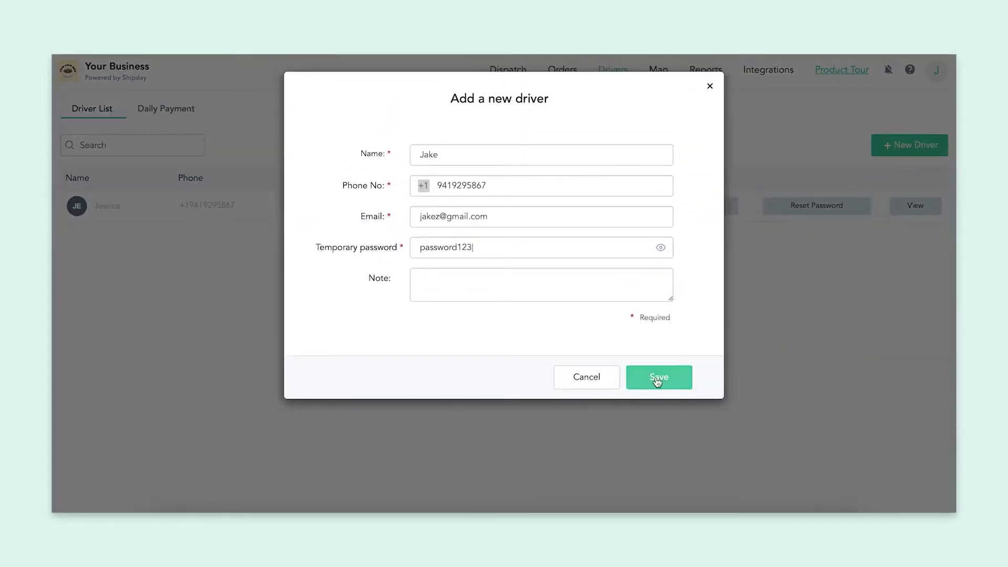
left_click(658, 377)
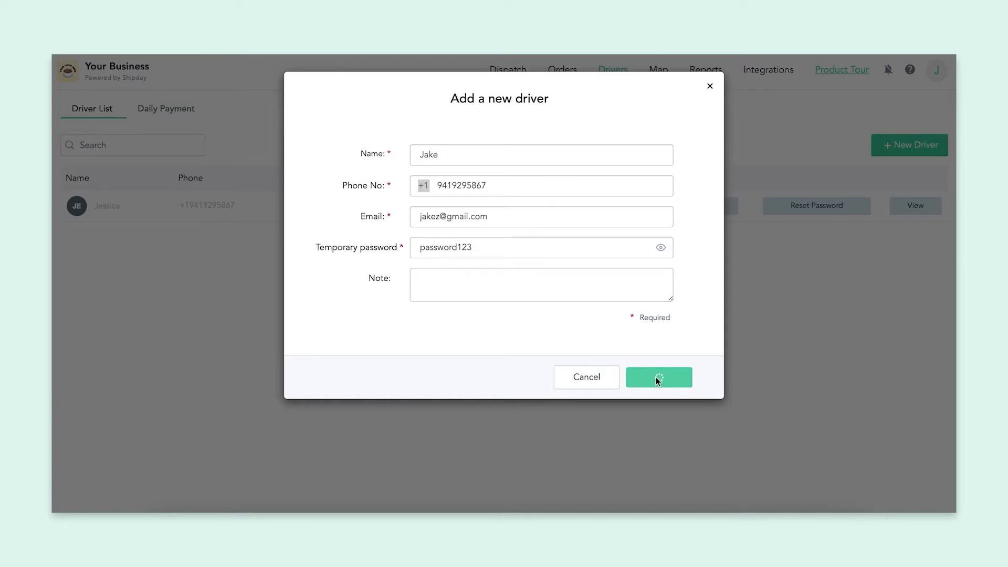
left_click(657, 376)
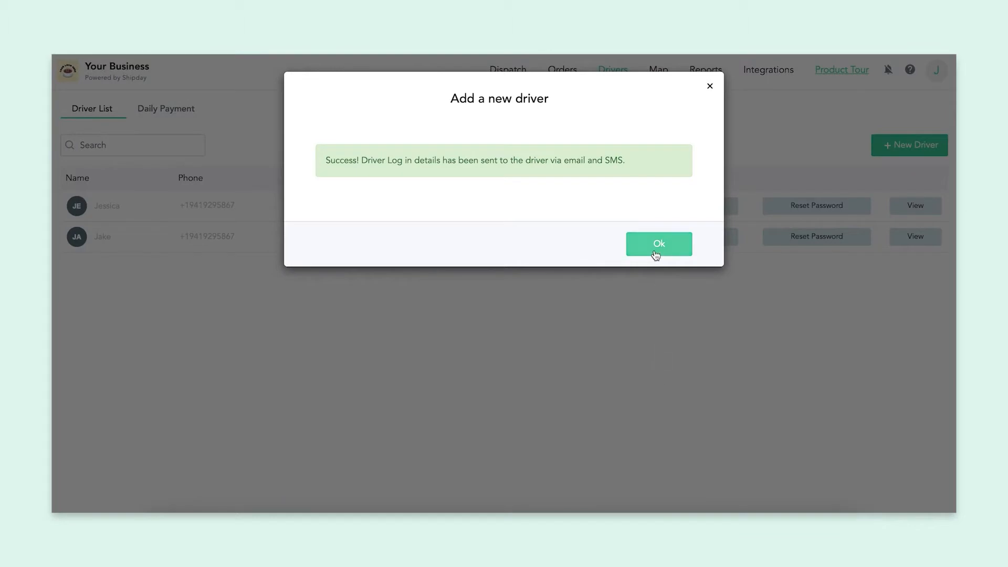
left_click(657, 243)
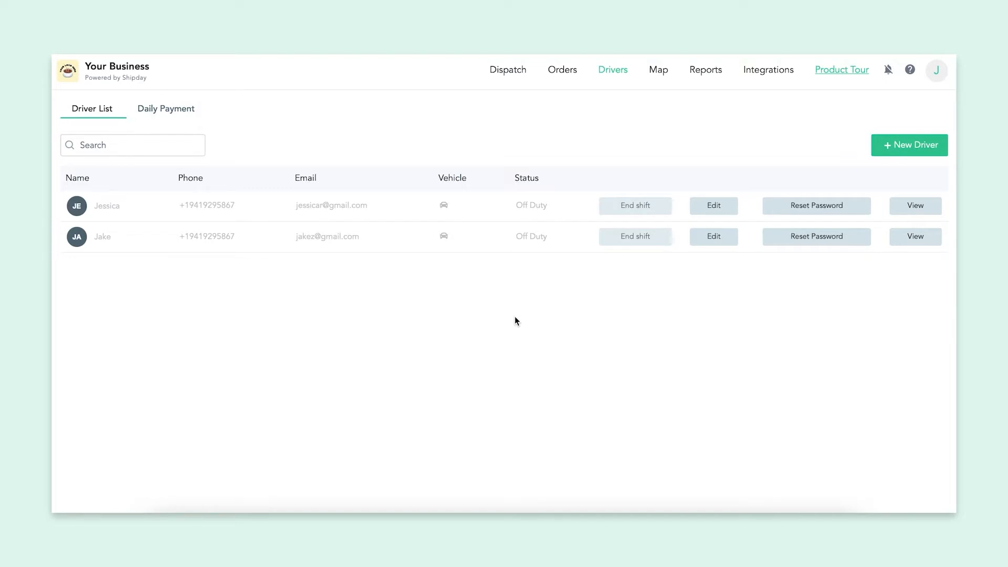
Show the current orders table, still empty
left_click(562, 69)
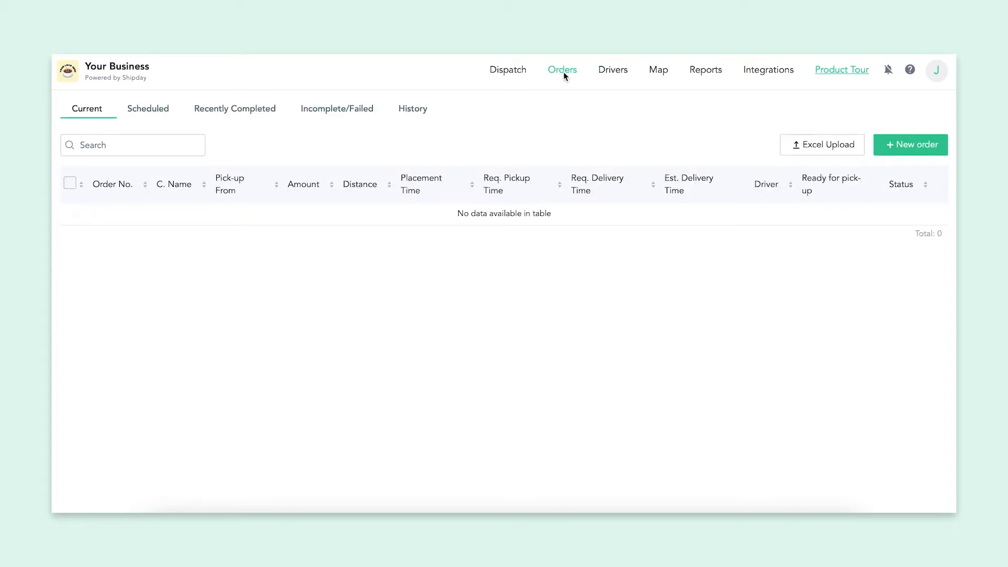
mouse_move(893, 142)
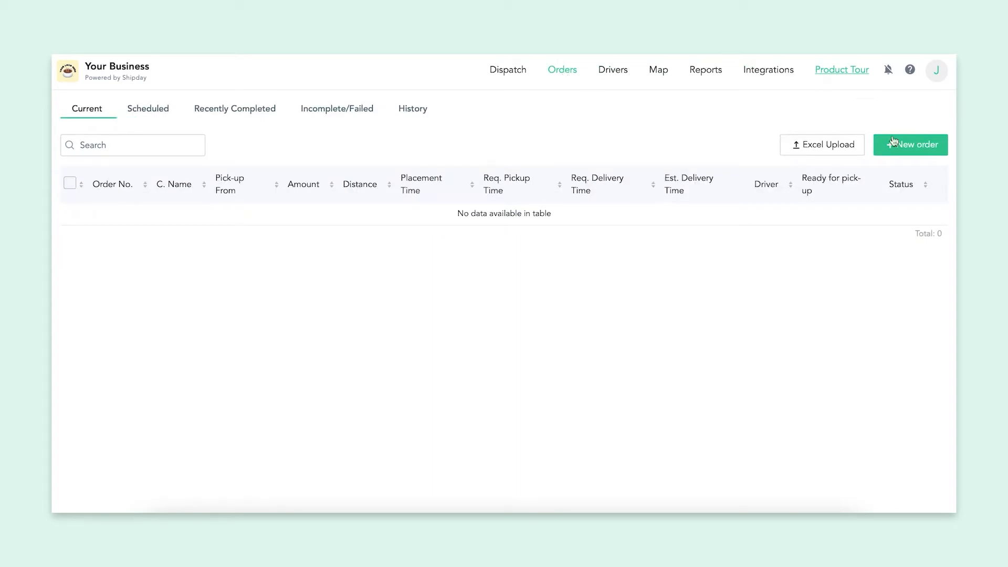
mouse_move(904, 162)
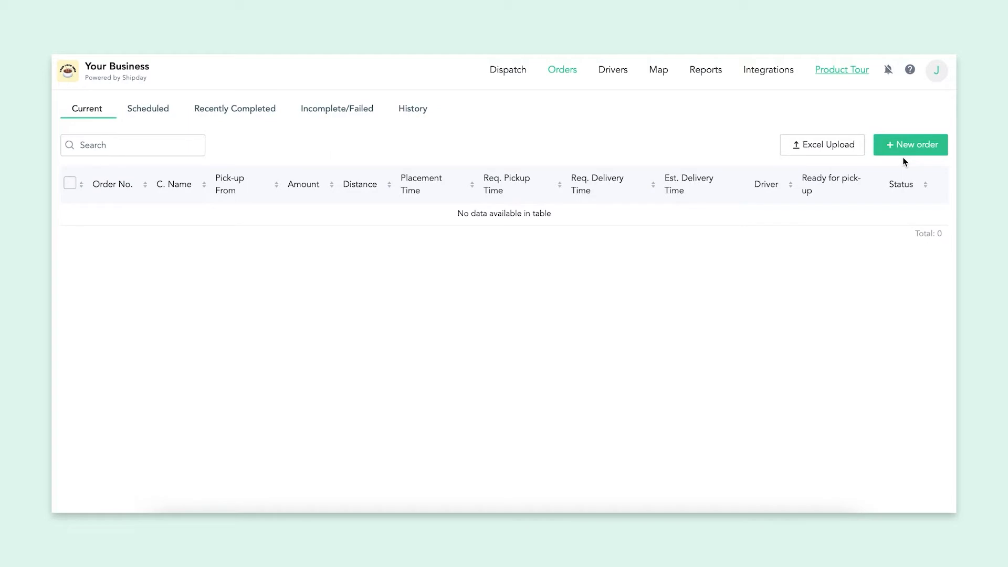
Save new order 1 for Fake Name: burger and soda, C$15.00, cash, with address and instructions
left_click(909, 145)
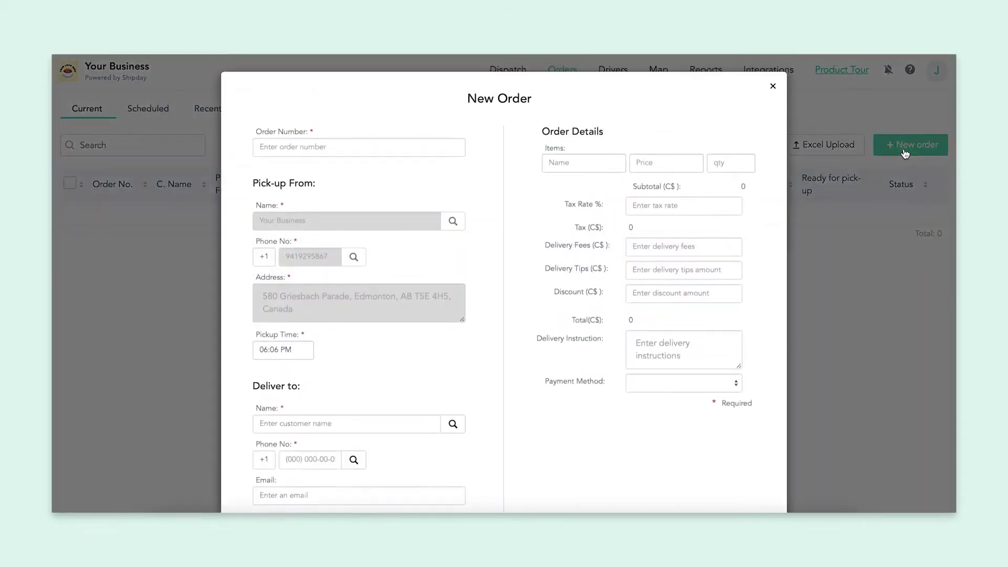
mouse_move(529, 300)
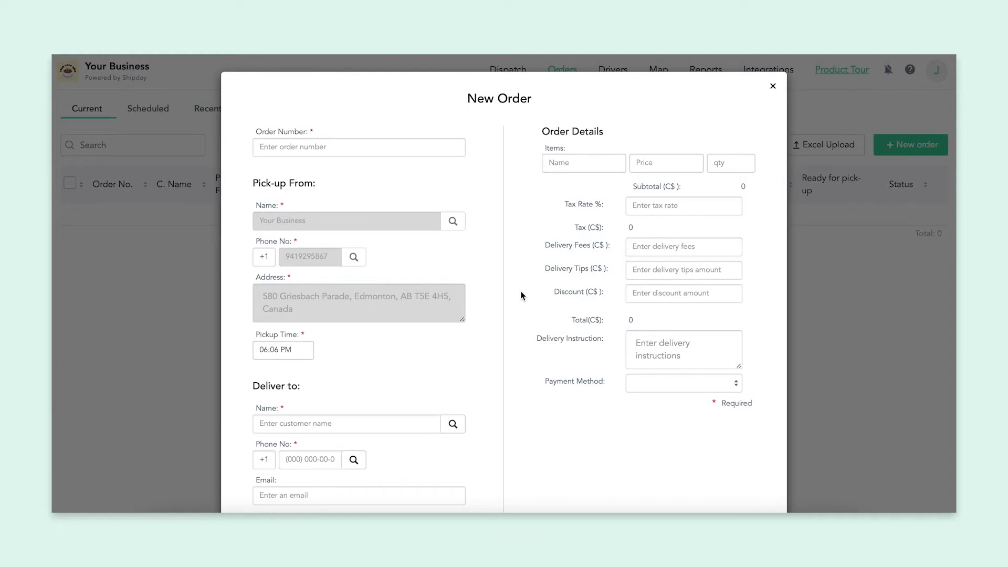
type("1")
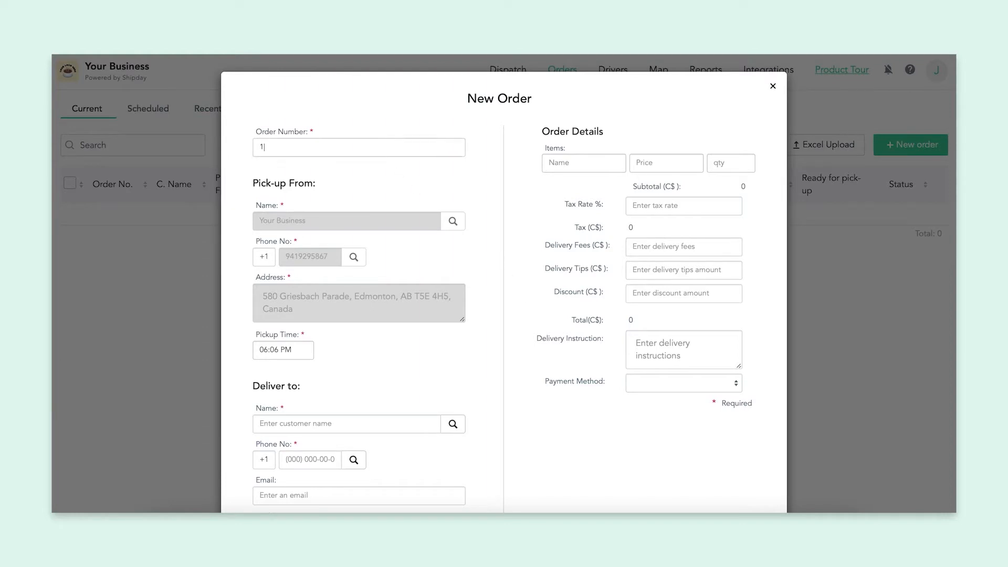
mouse_move(396, 189)
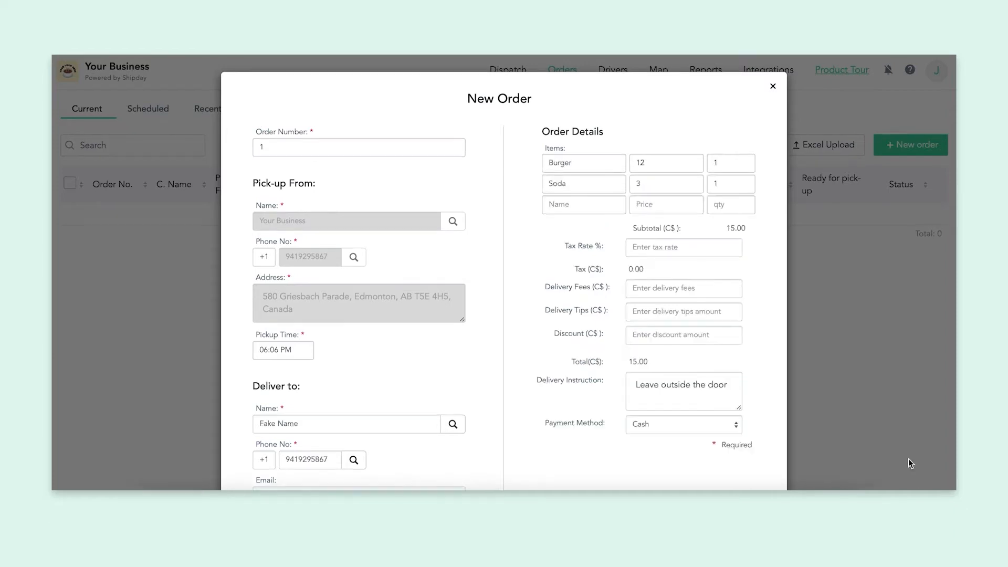
scroll("down", 3)
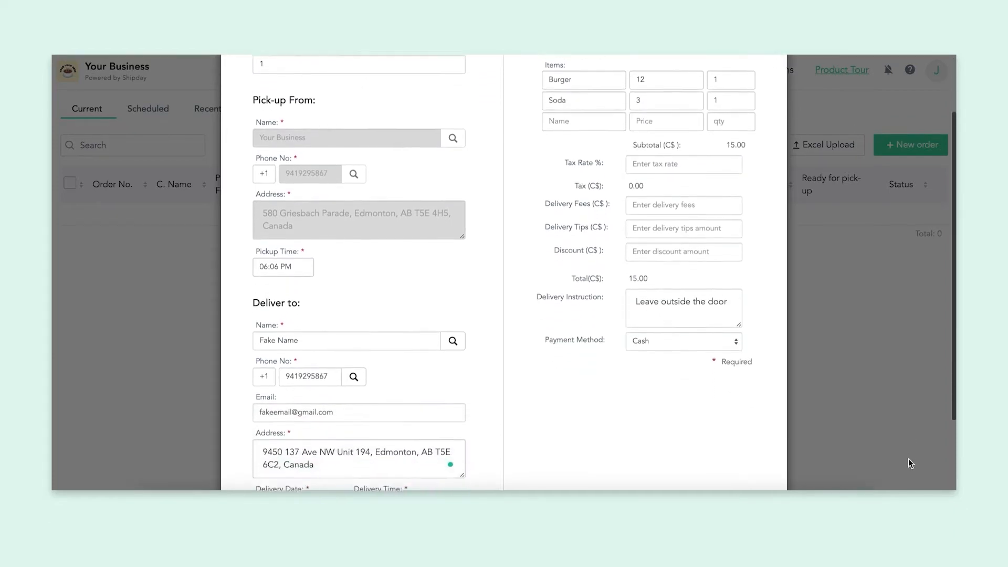
scroll("down", 3)
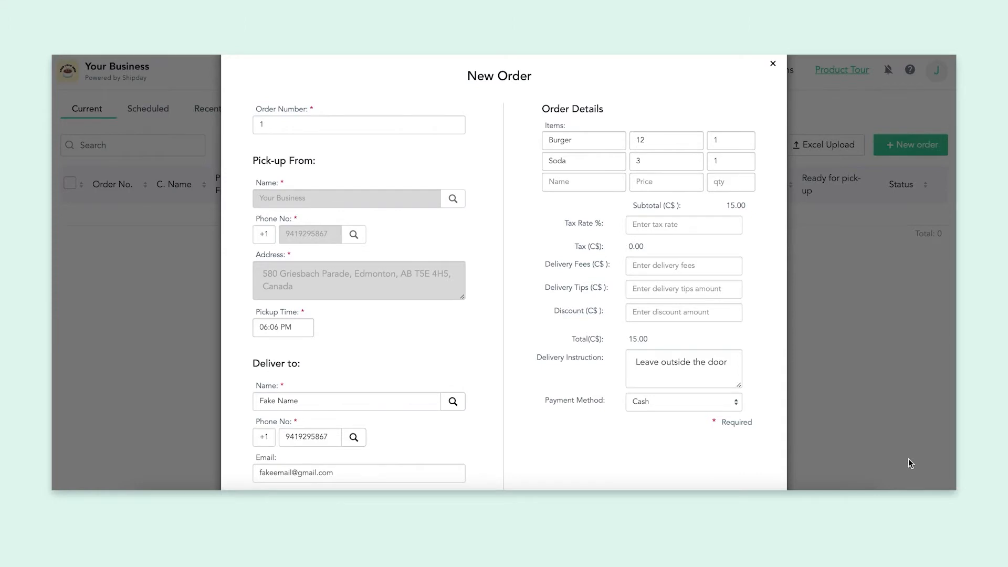
scroll("down", 3)
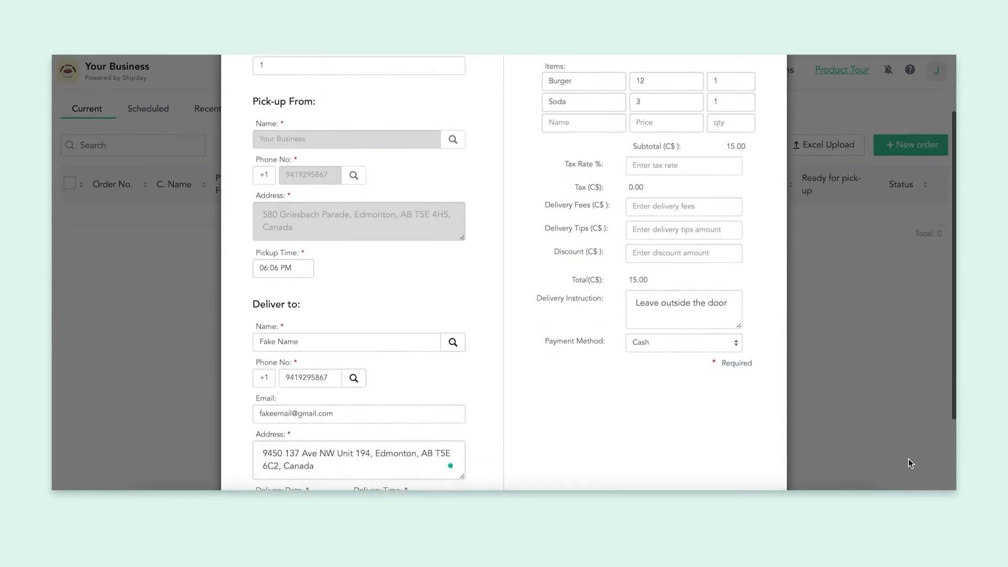
scroll("down", 3)
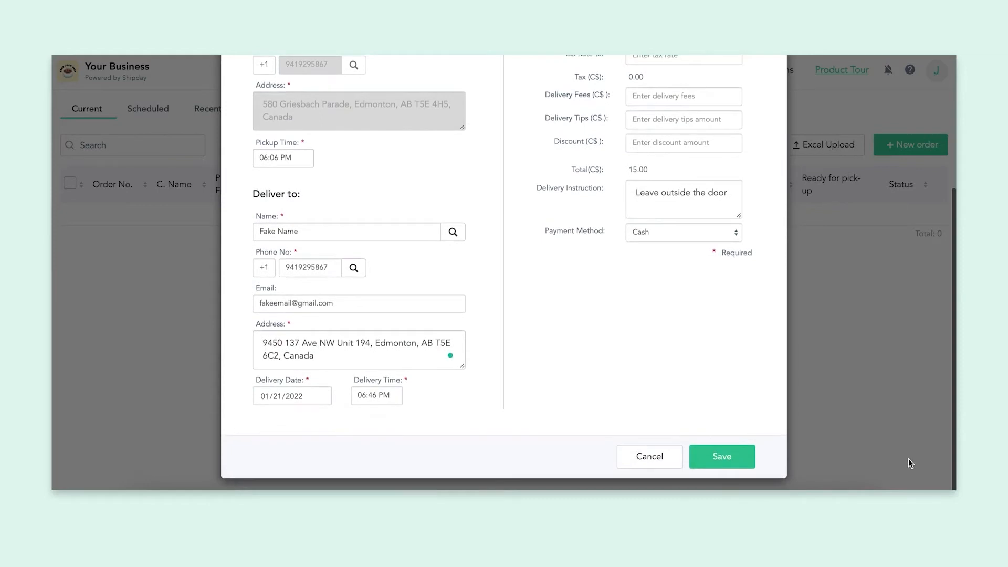
left_click(721, 457)
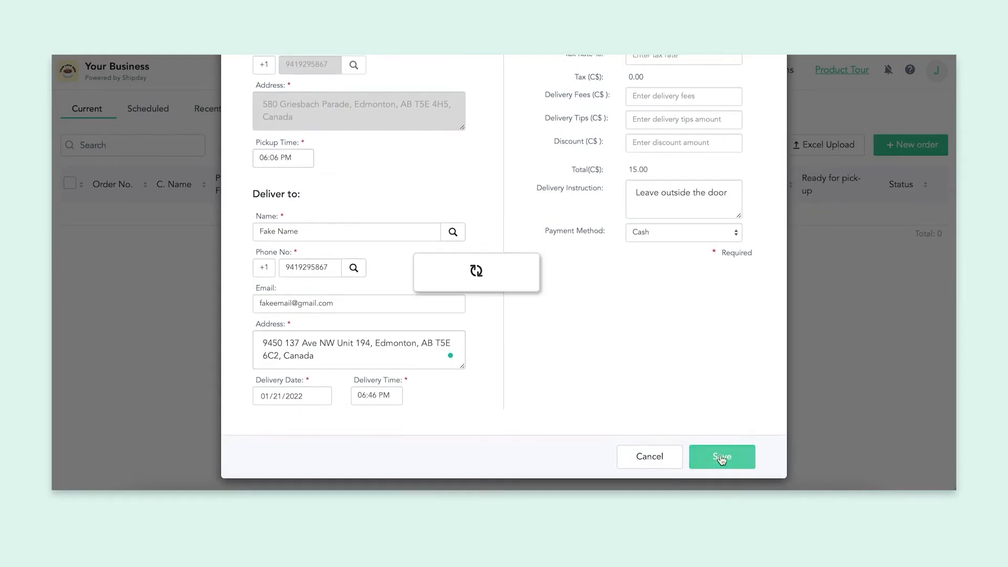
left_click(721, 456)
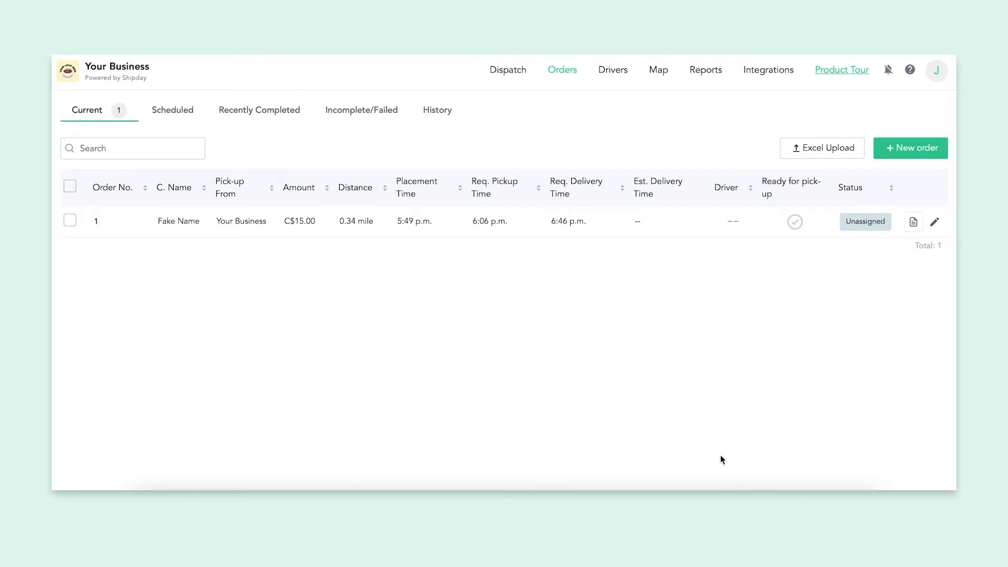
mouse_move(946, 62)
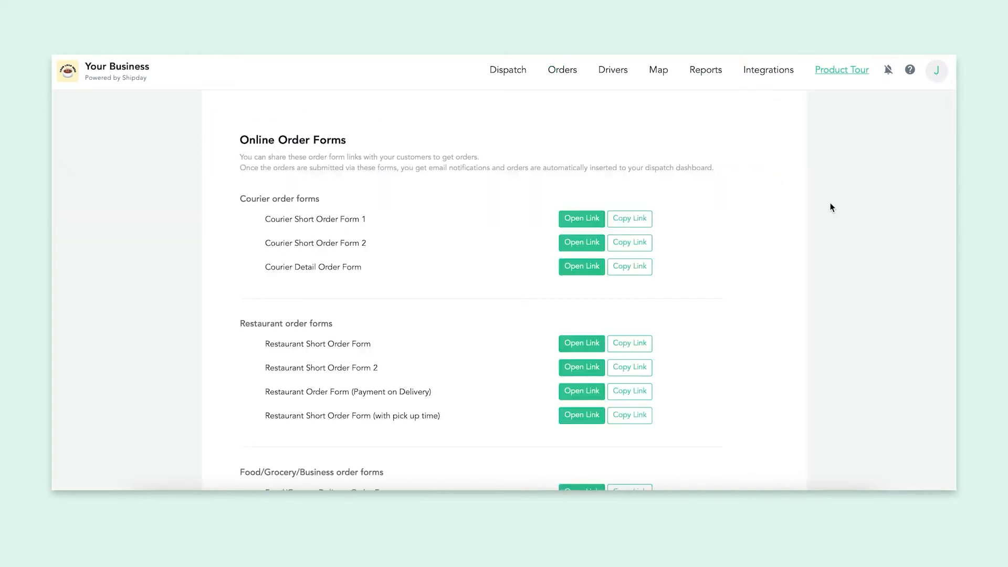
mouse_move(512, 327)
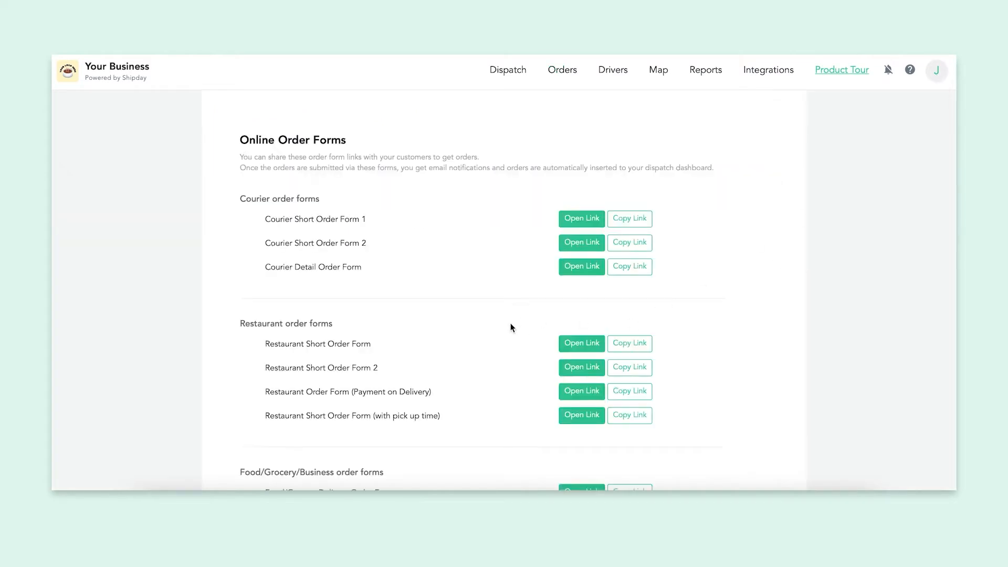
scroll("down", 3)
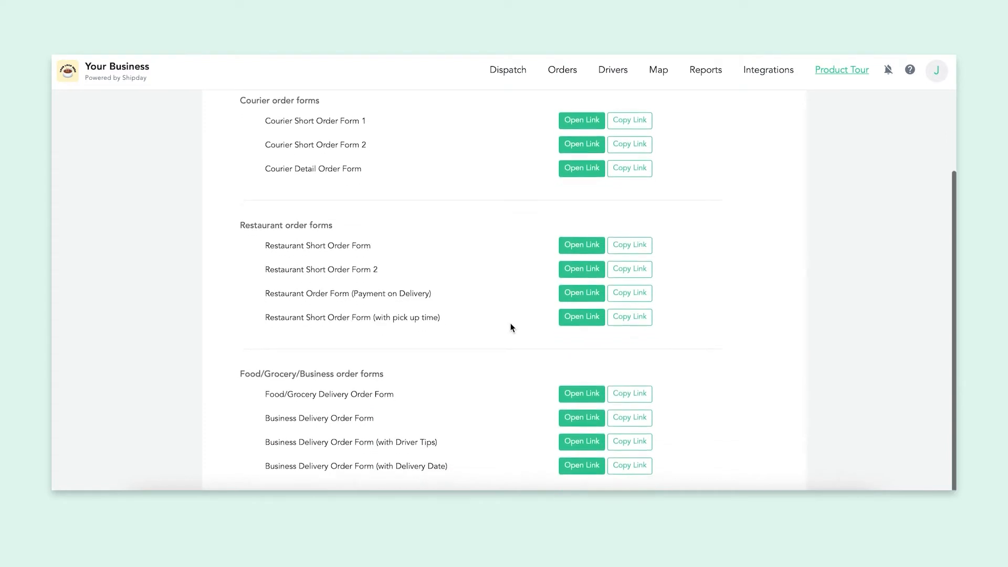
scroll("up", 3)
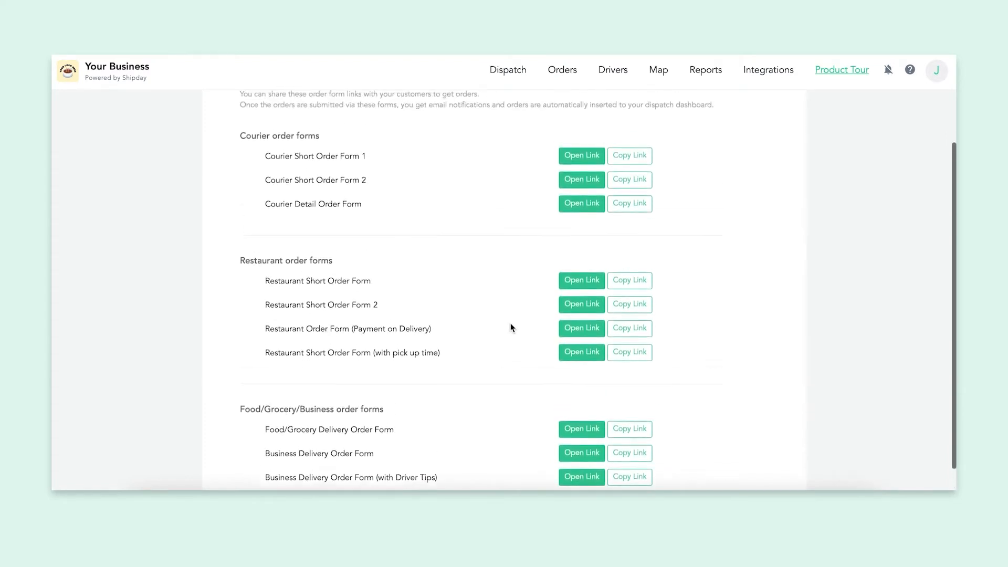
scroll("up", 3)
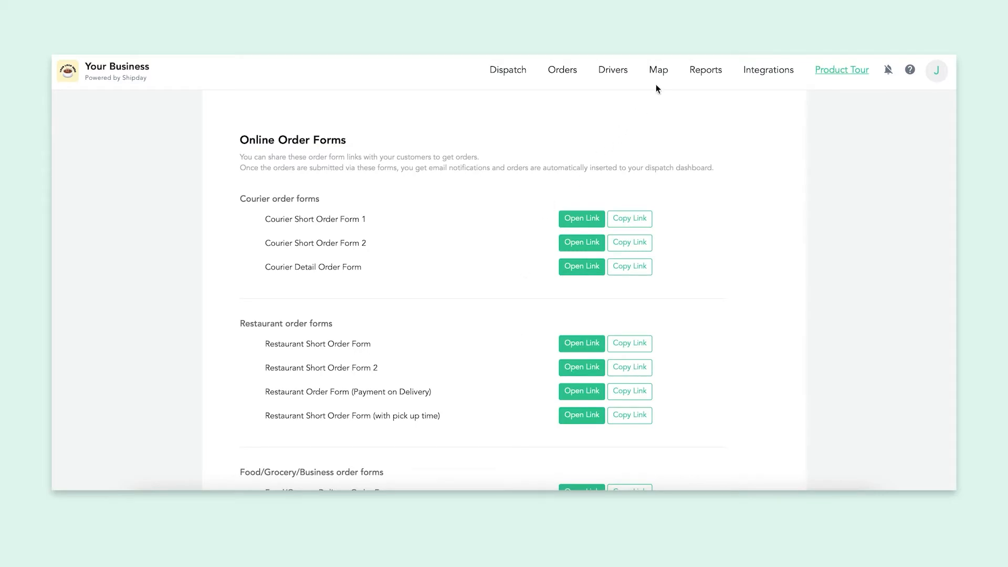
On the map, check the Your Business pickup pin and order 1's 6:46 p drop-off details
left_click(657, 69)
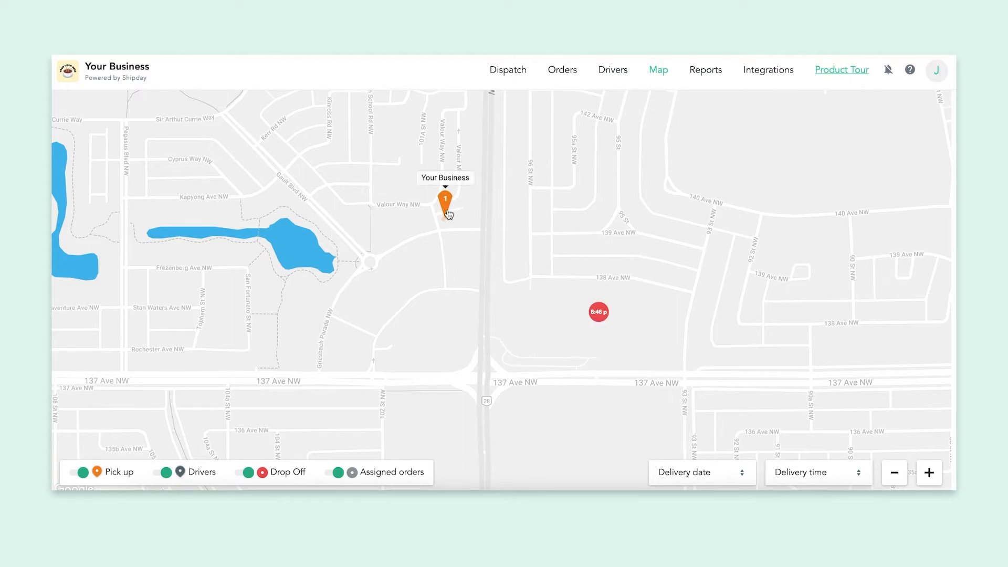
left_click(443, 202)
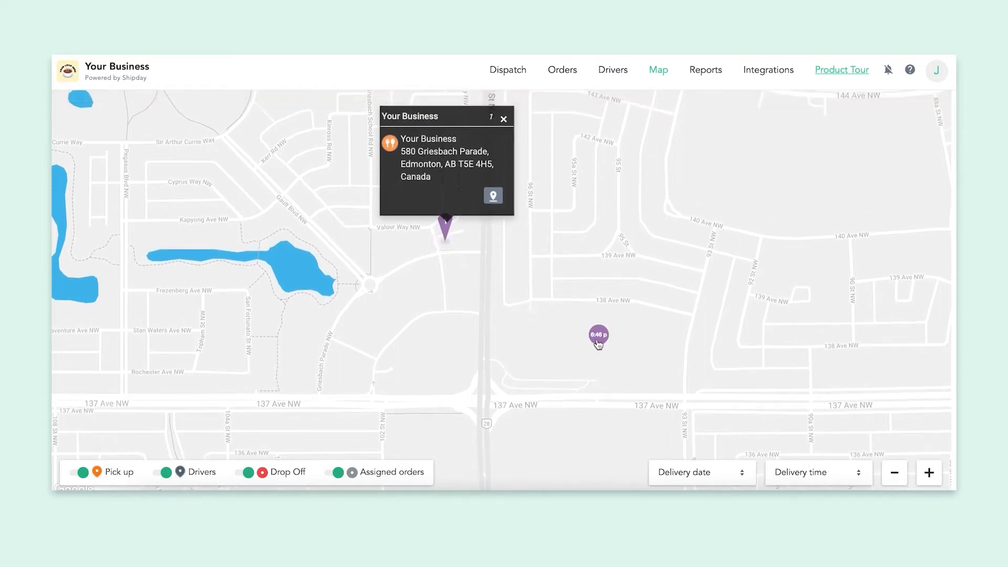
left_click(597, 337)
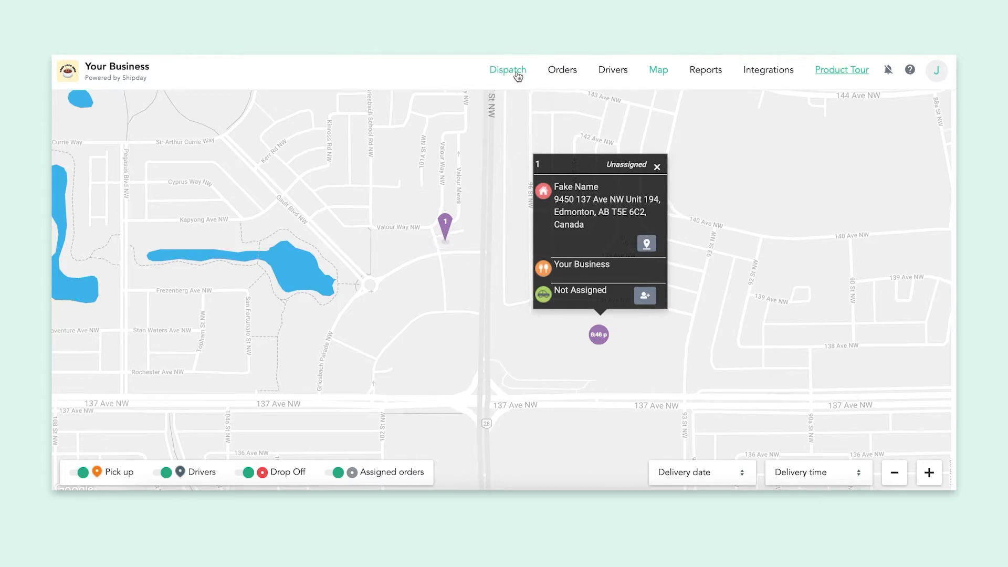
From the dispatch board, assign order 1 to driver Jessica
left_click(507, 69)
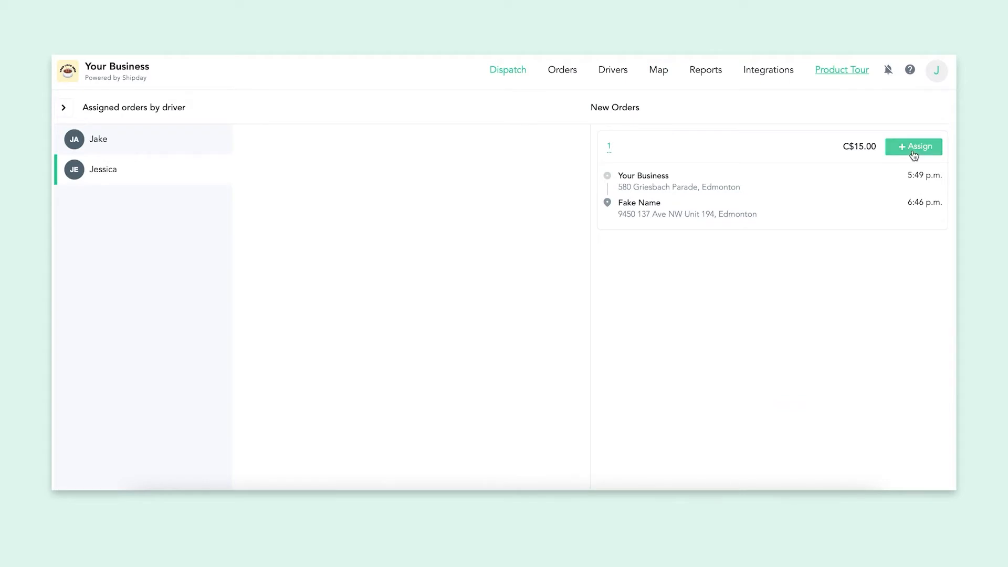
left_click(912, 147)
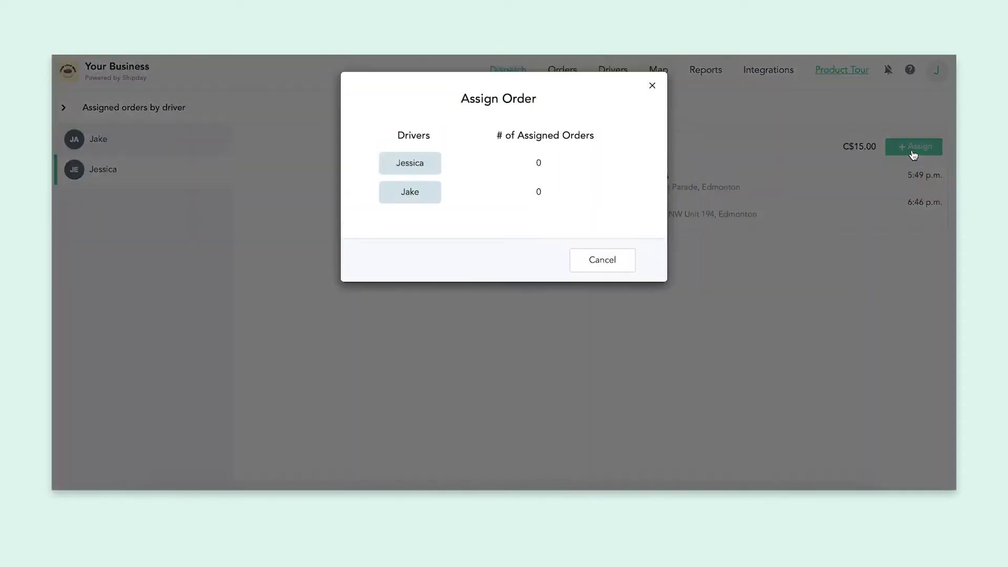
mouse_move(538, 127)
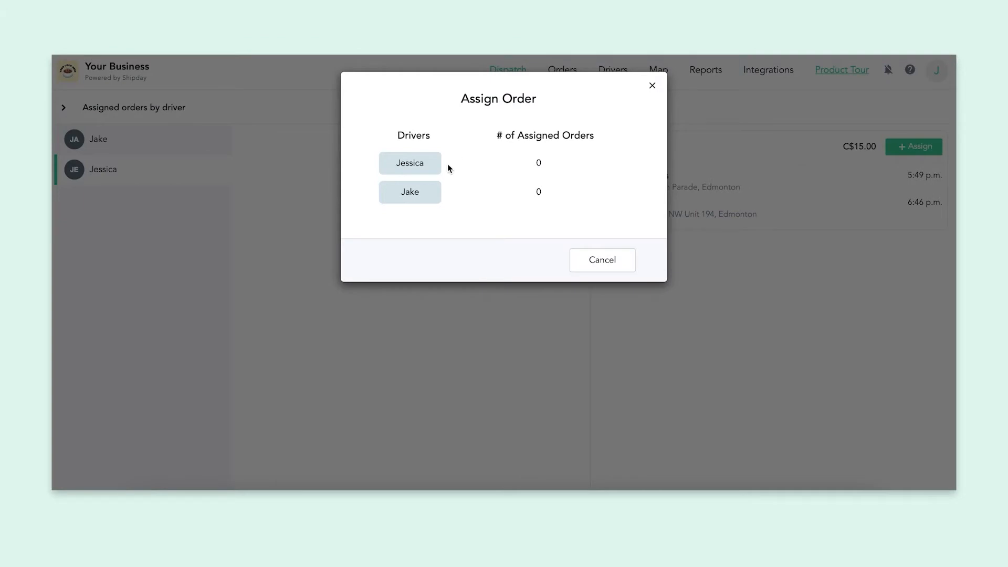
left_click(409, 162)
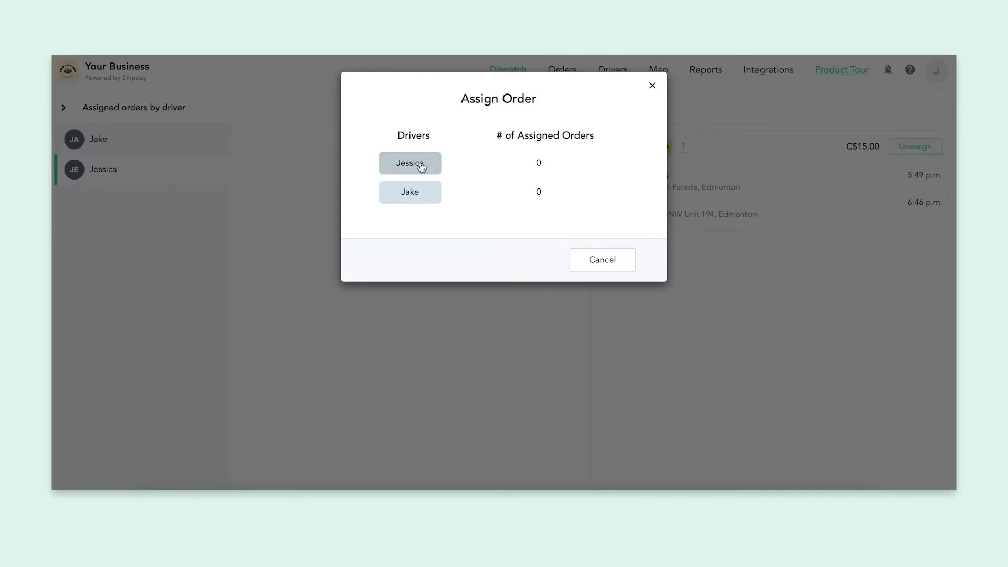
left_click(409, 163)
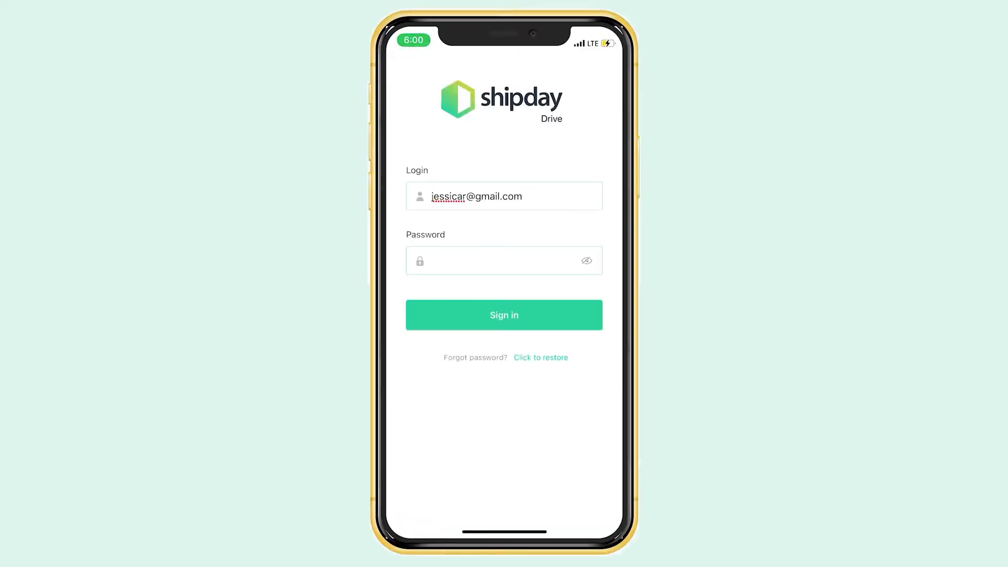
Sign in as Jessica, go online and accept incoming order #1
left_click(504, 315)
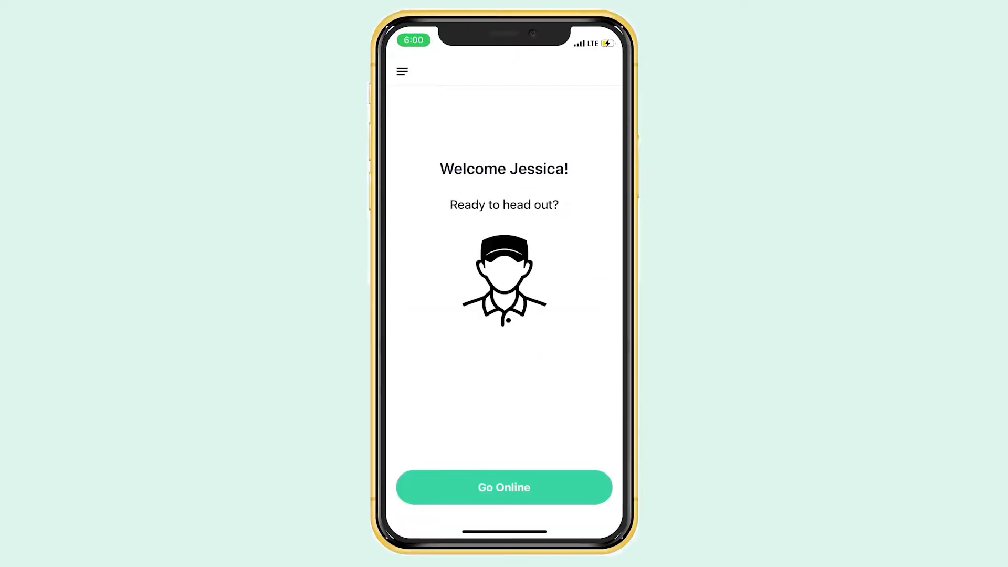
left_click(504, 486)
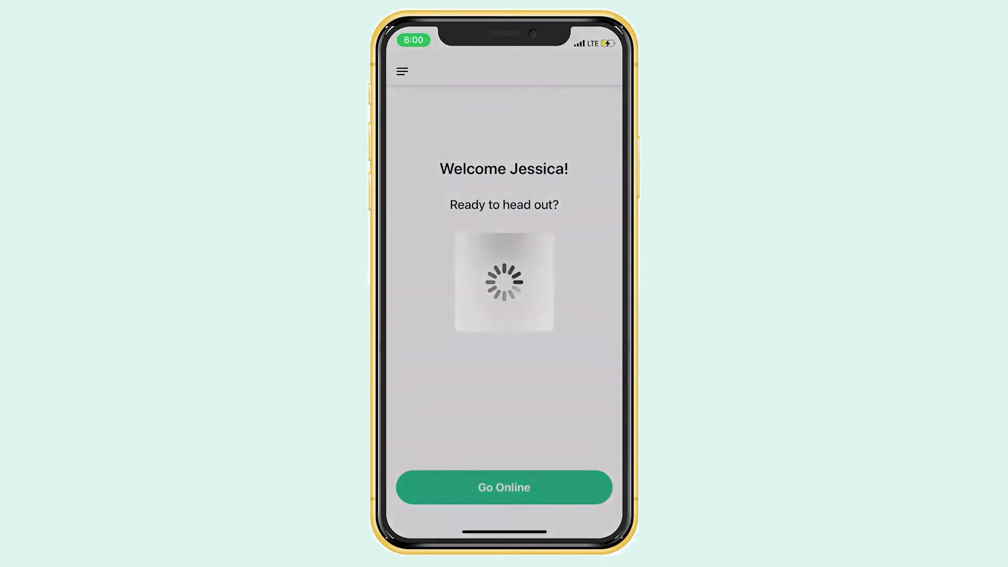
left_click(504, 486)
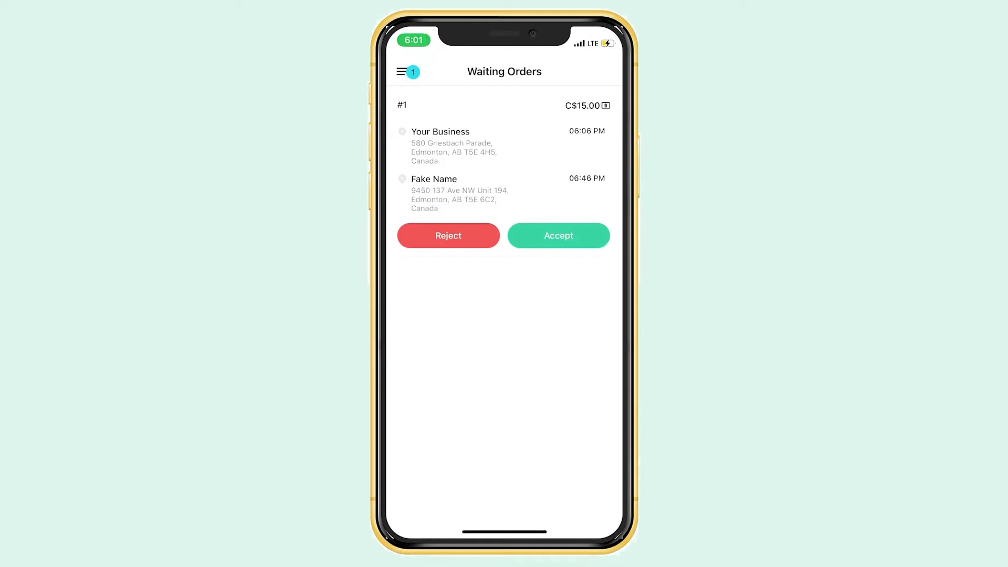
left_click(557, 235)
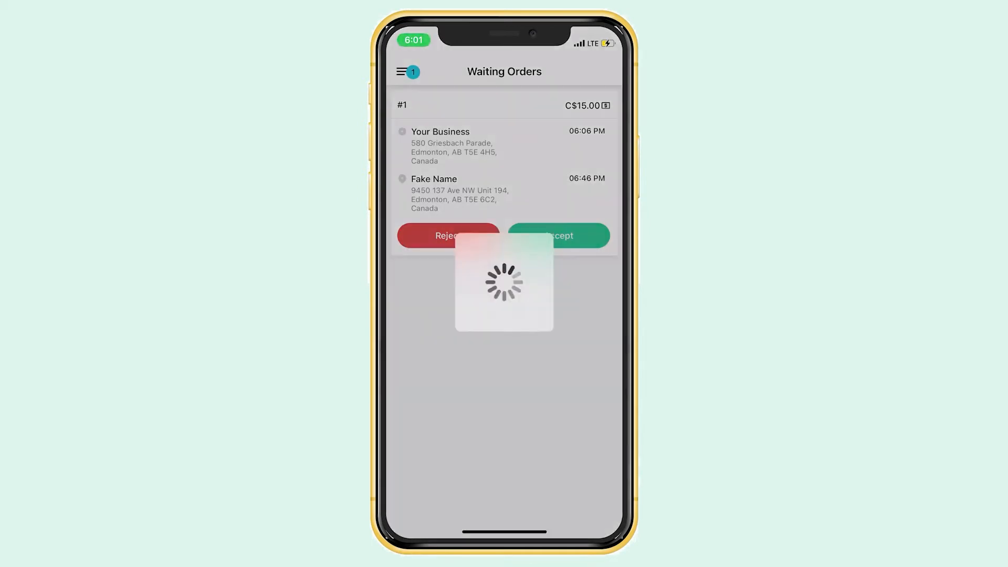
left_click(557, 235)
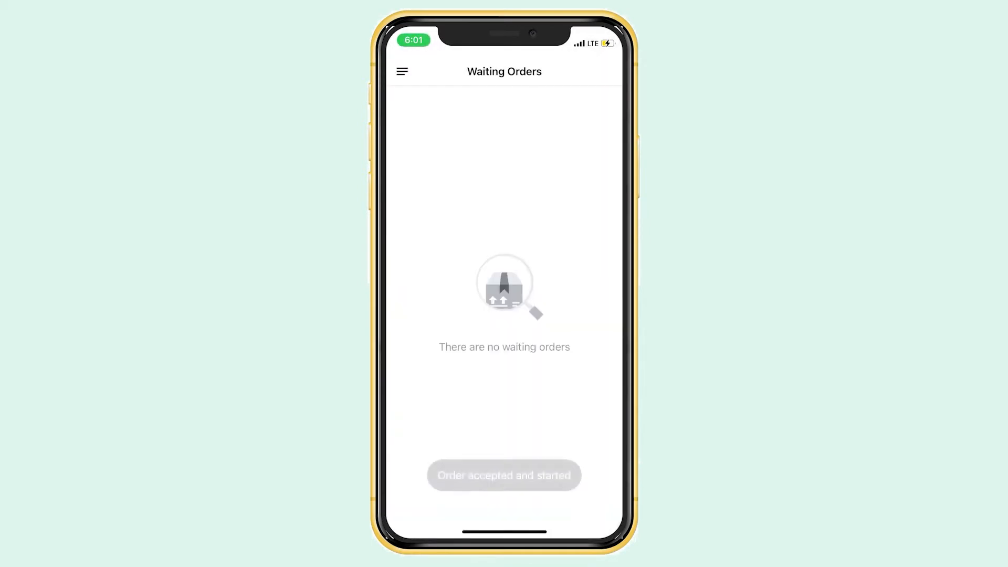
Show Current Orders from the side menu, with order 1 listed as started
left_click(402, 71)
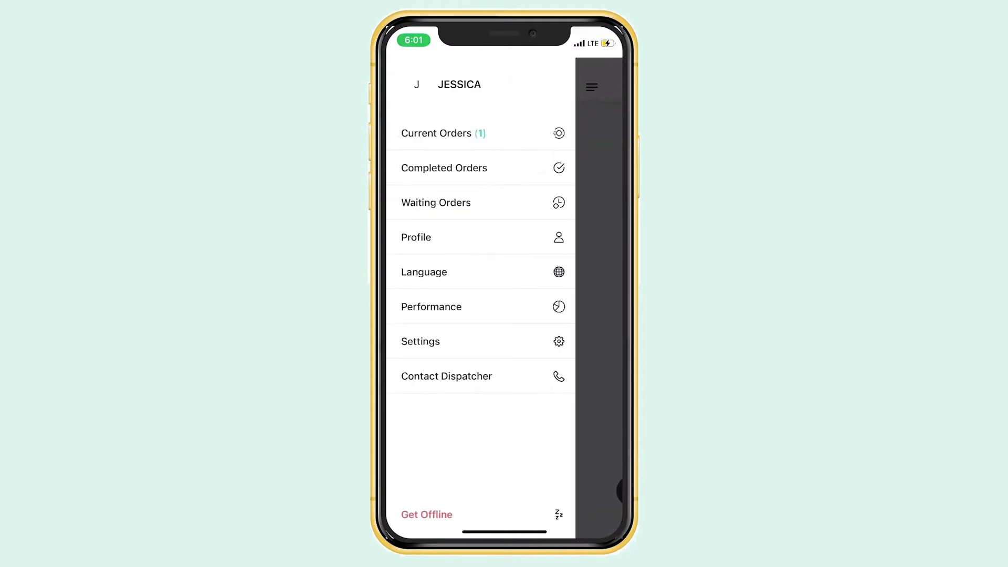
left_click(443, 133)
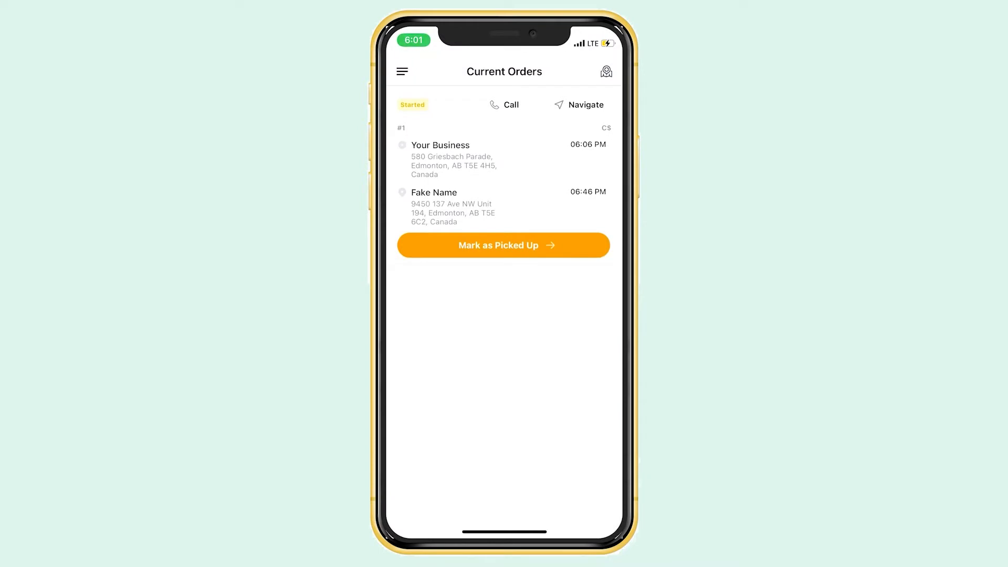
Mark order 1 as picked up, review its details and return to Current Orders
left_click(503, 245)
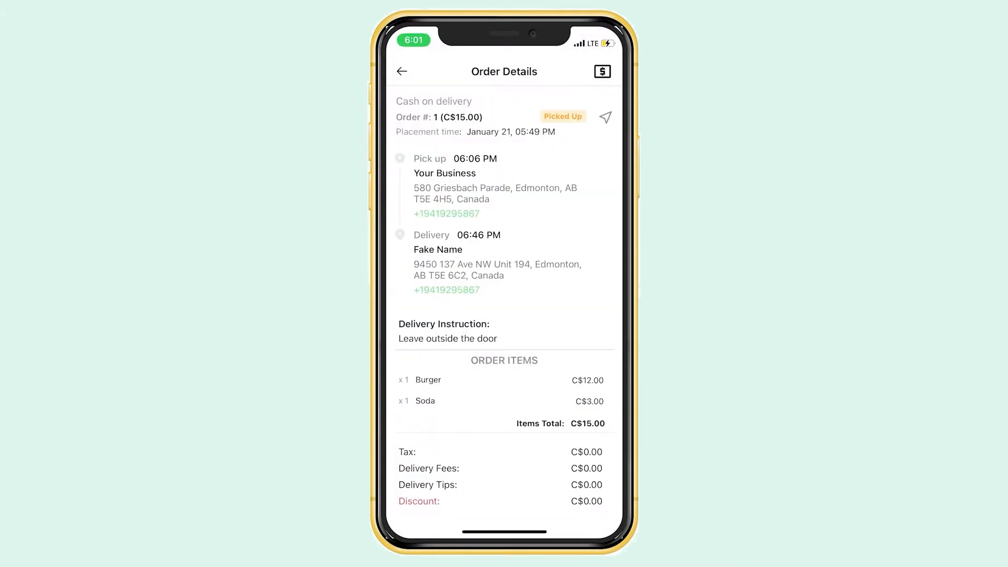
scroll("down", 3)
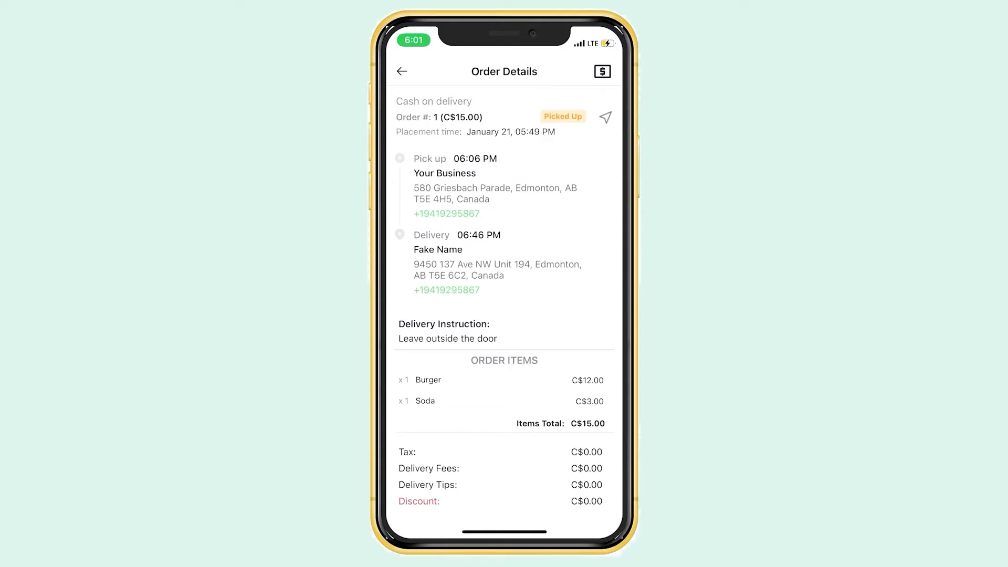
left_click(401, 70)
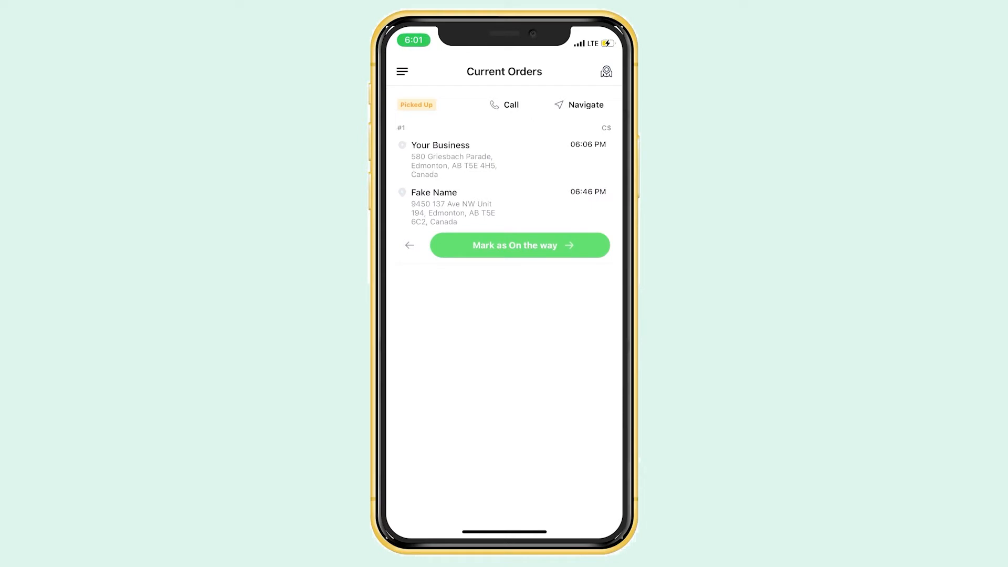
Check order 1's call options, then choose a navigation destination to show the route map
left_click(510, 105)
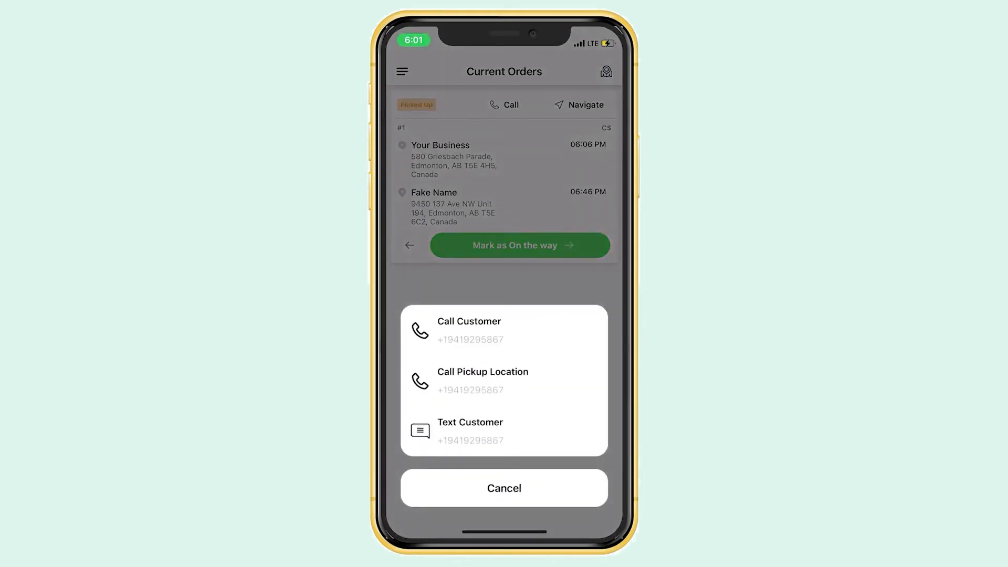
left_click(504, 489)
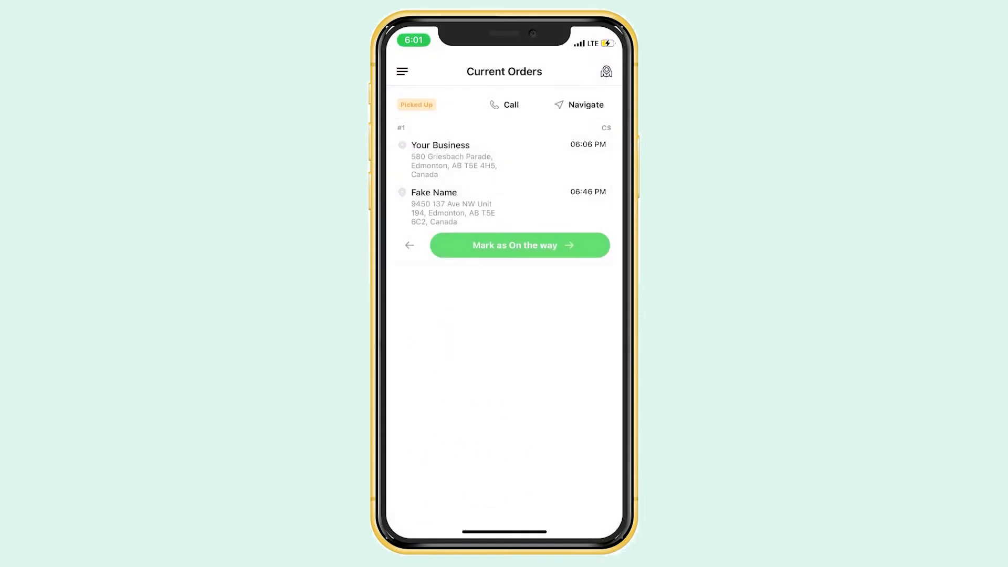
left_click(586, 104)
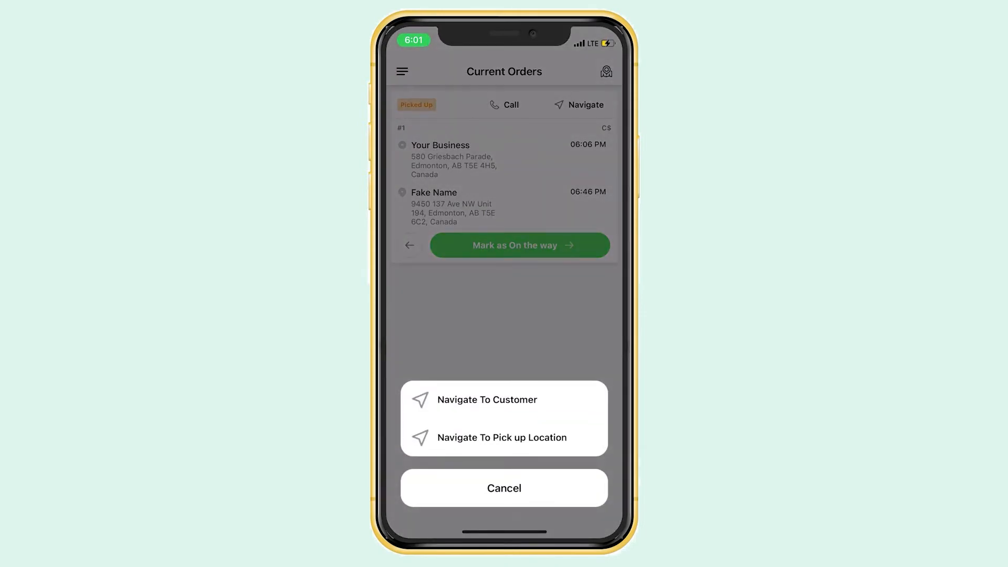
left_click(504, 488)
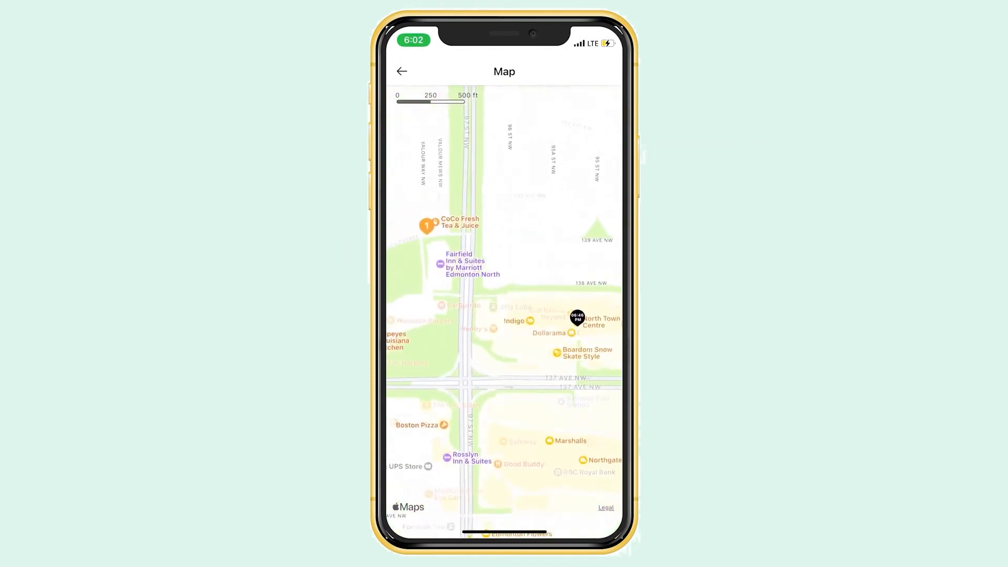
Close the route map to reach the customer's Shipday tracking-link text
left_click(576, 319)
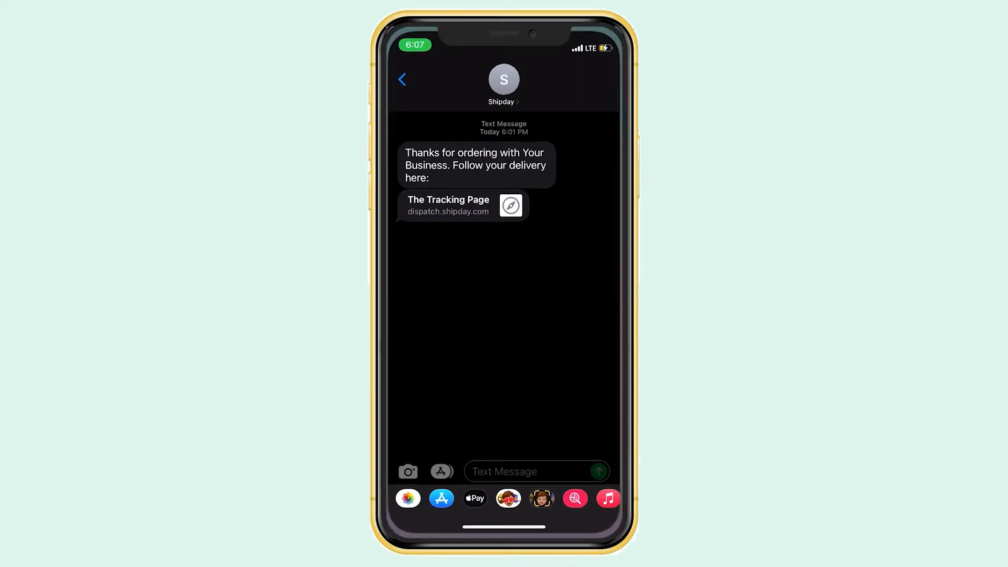
left_click(449, 205)
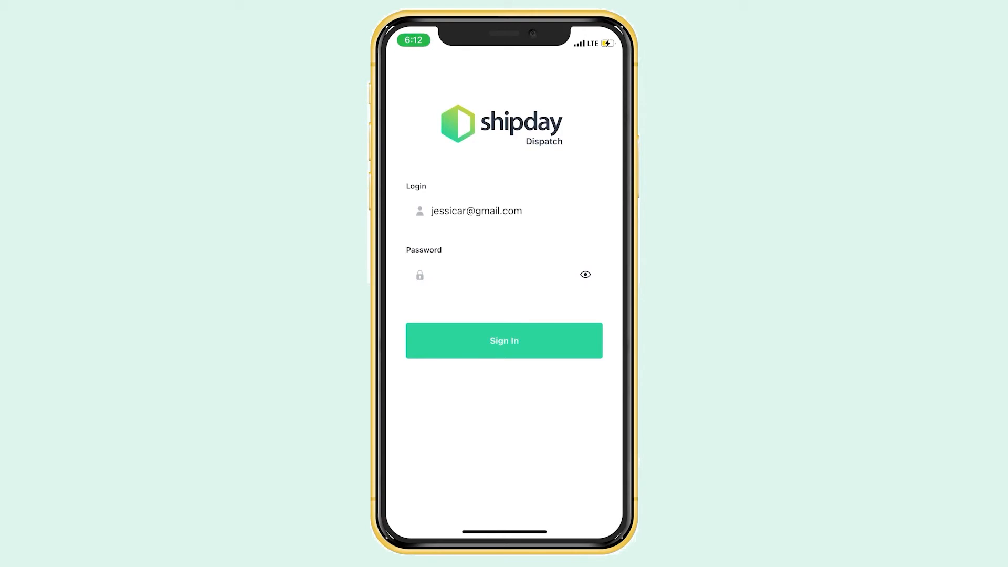
Sign in to the Dispatch account and land on the orders list with order #1 on the way
left_click(504, 340)
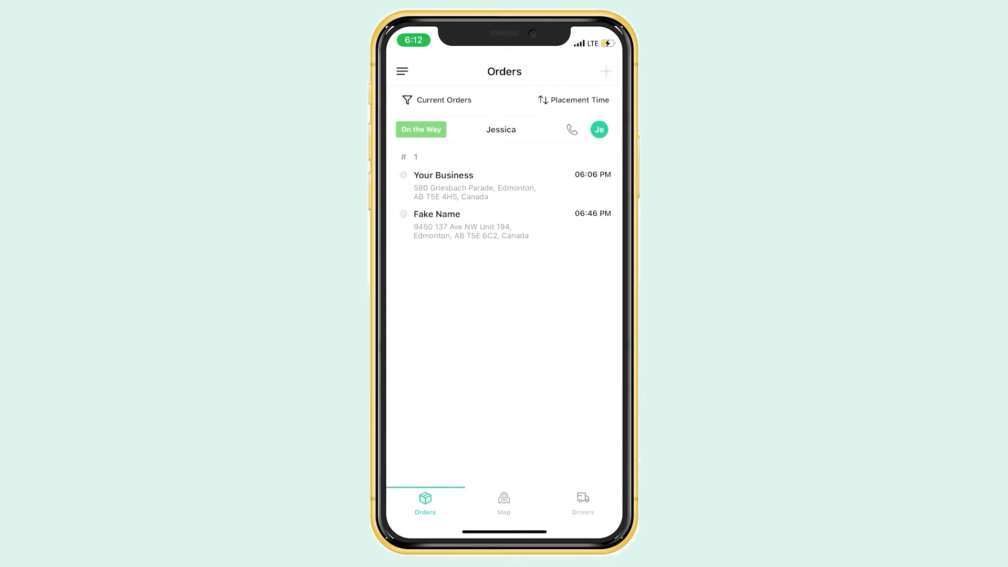
Create order #2 'Fake Order 2' for a sandwich and drink, C$12, and confirm it as unassigned
left_click(605, 72)
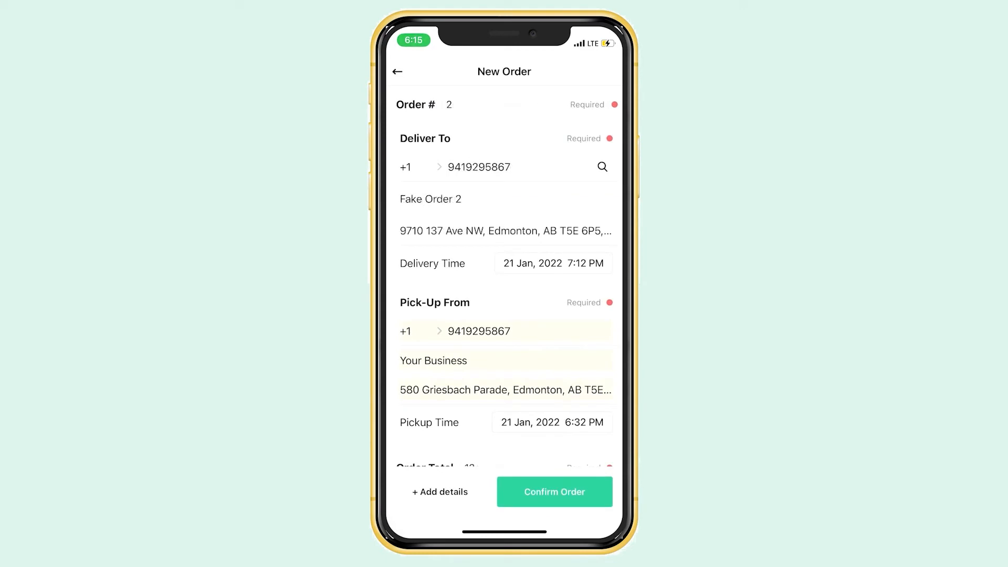
scroll("down", 3)
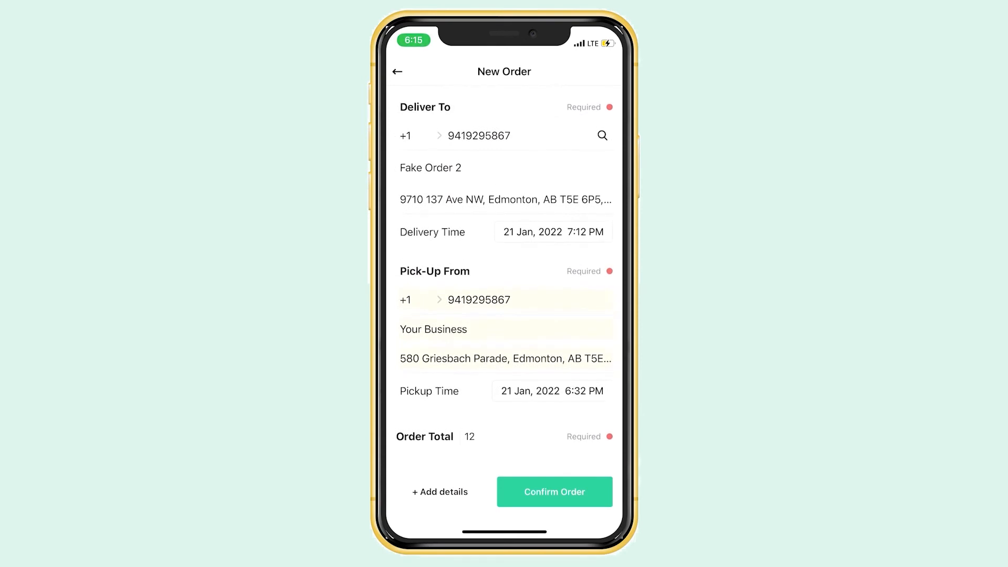
left_click(440, 492)
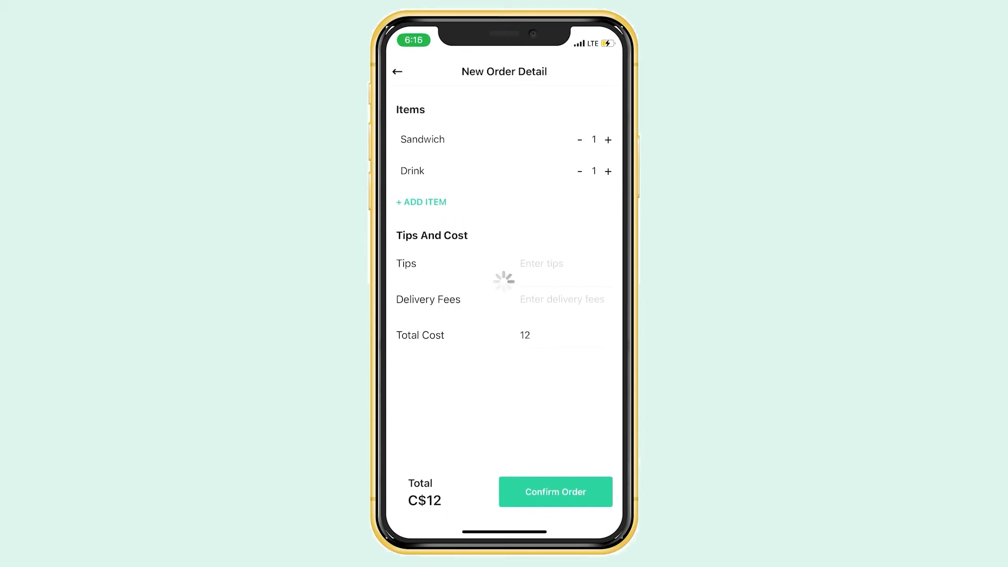
left_click(554, 491)
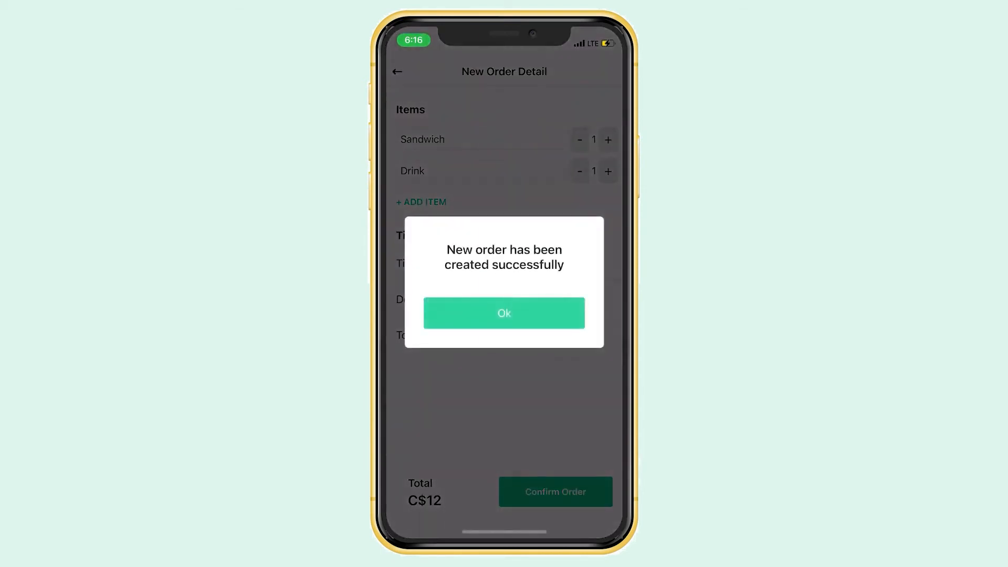
left_click(503, 313)
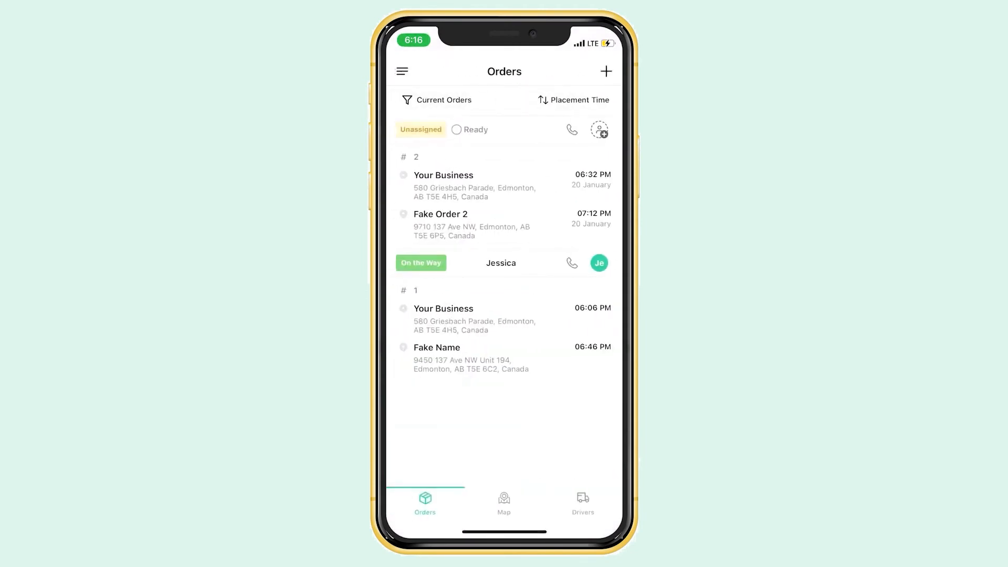
Preview unassigned order #2 on the map, then view the drivers list
left_click(503, 502)
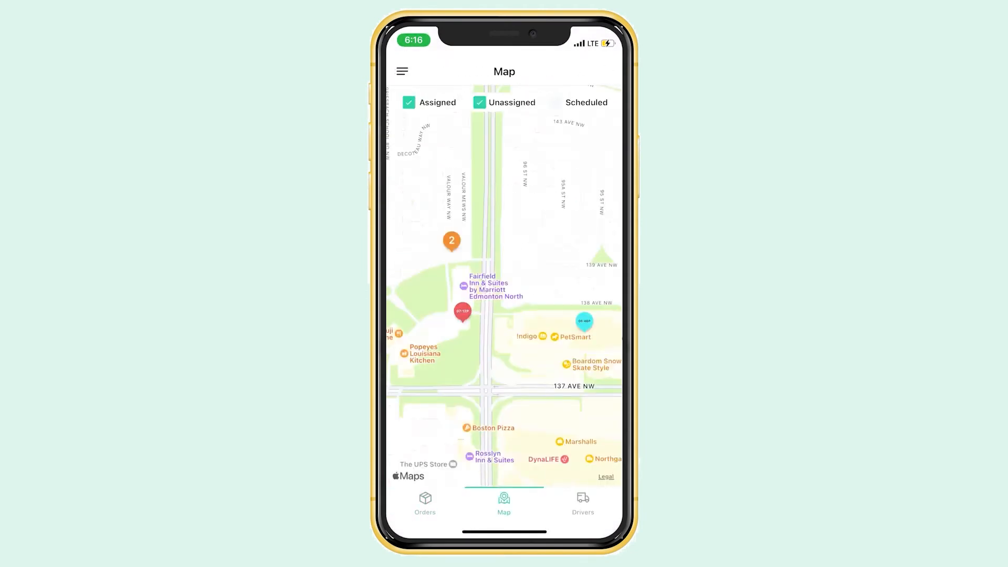
left_click(462, 313)
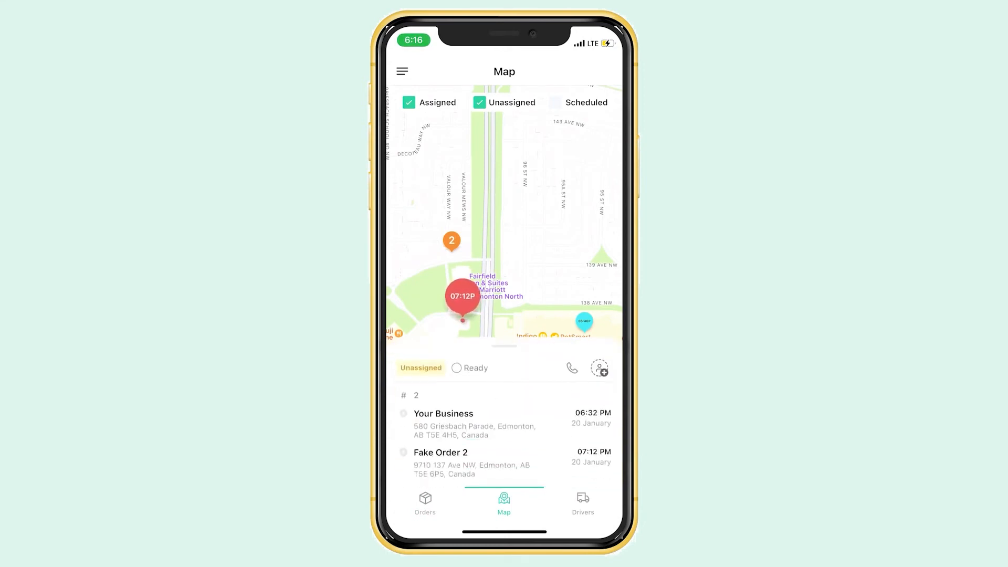
left_click(583, 502)
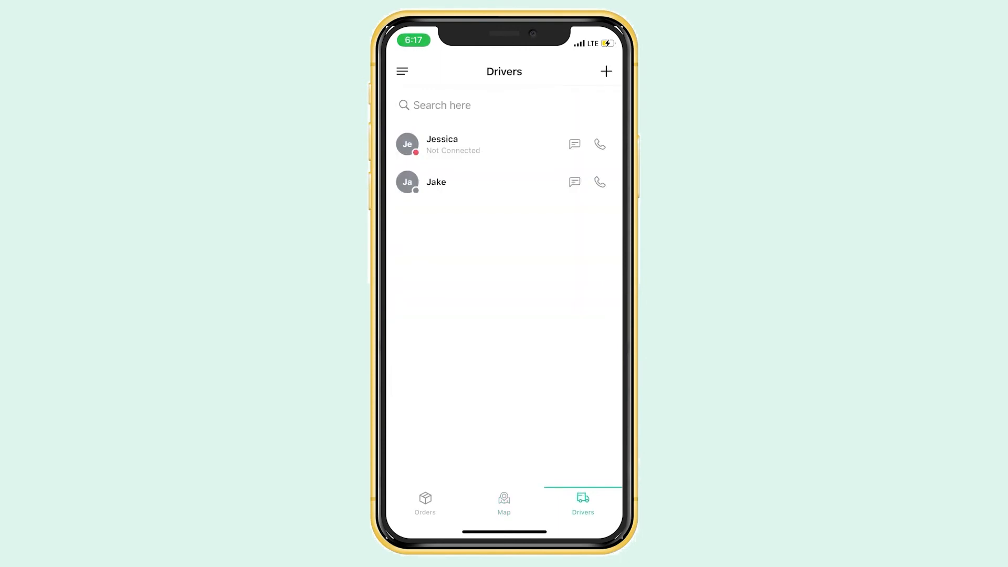
left_click(605, 71)
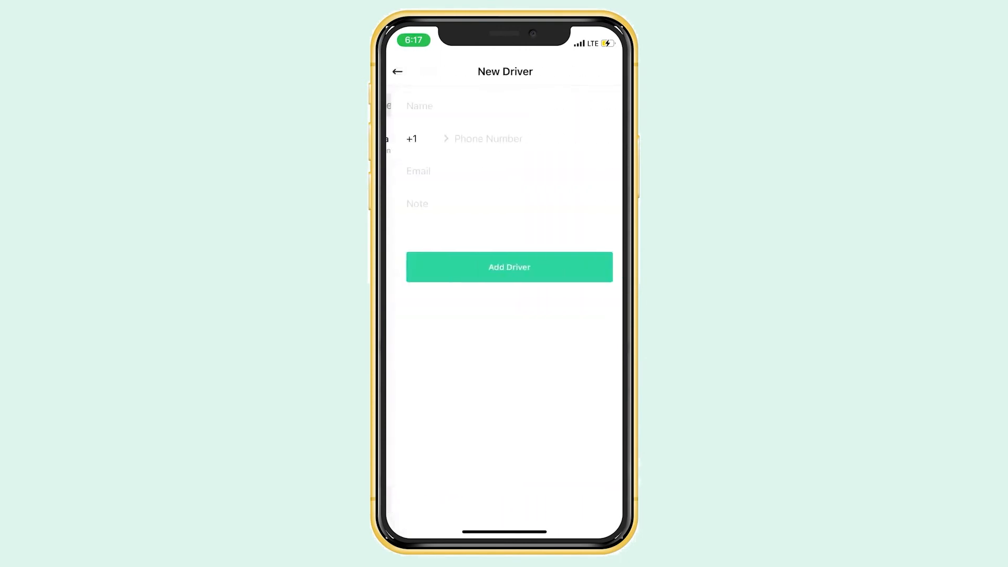
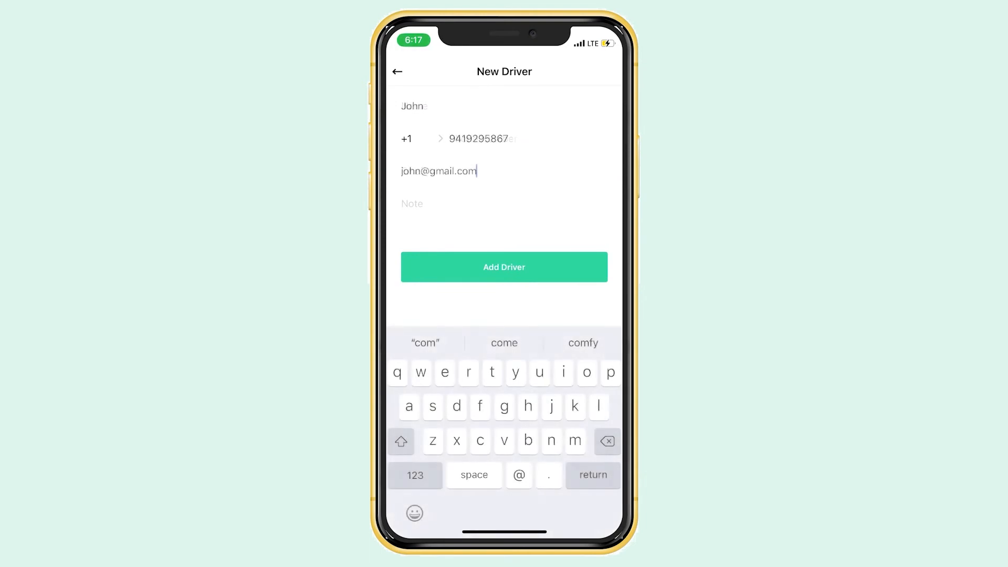
left_click(504, 266)
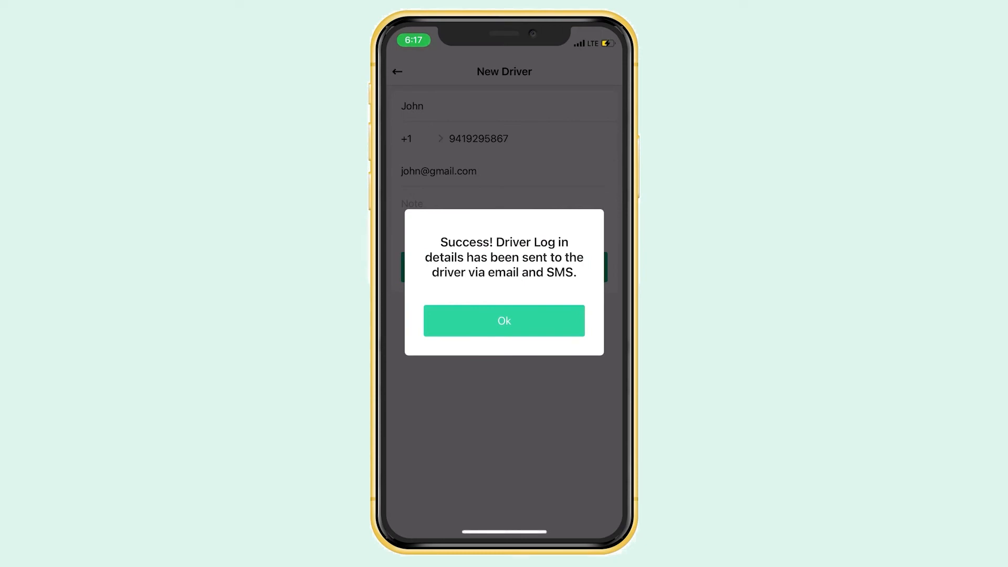
left_click(504, 320)
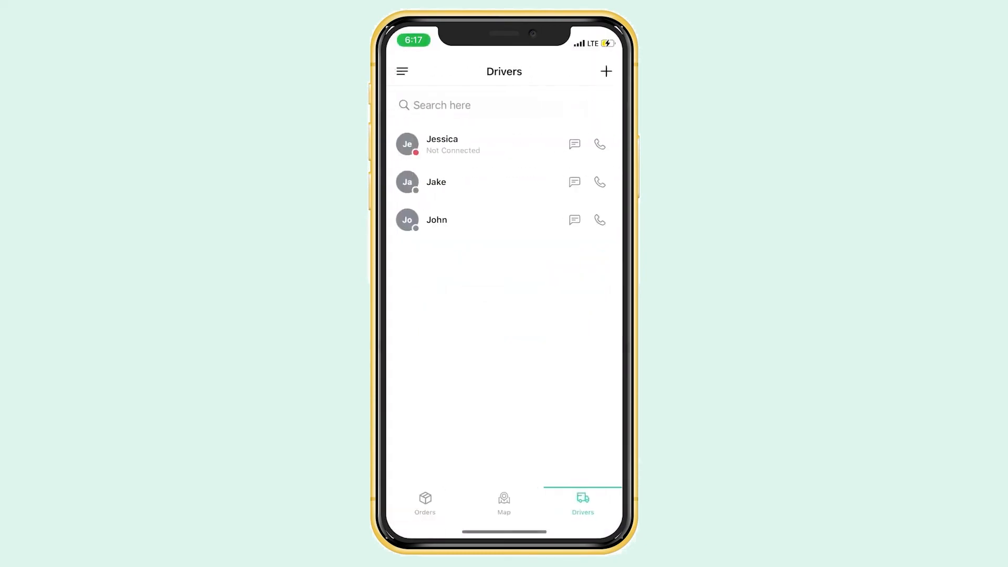
left_click(425, 503)
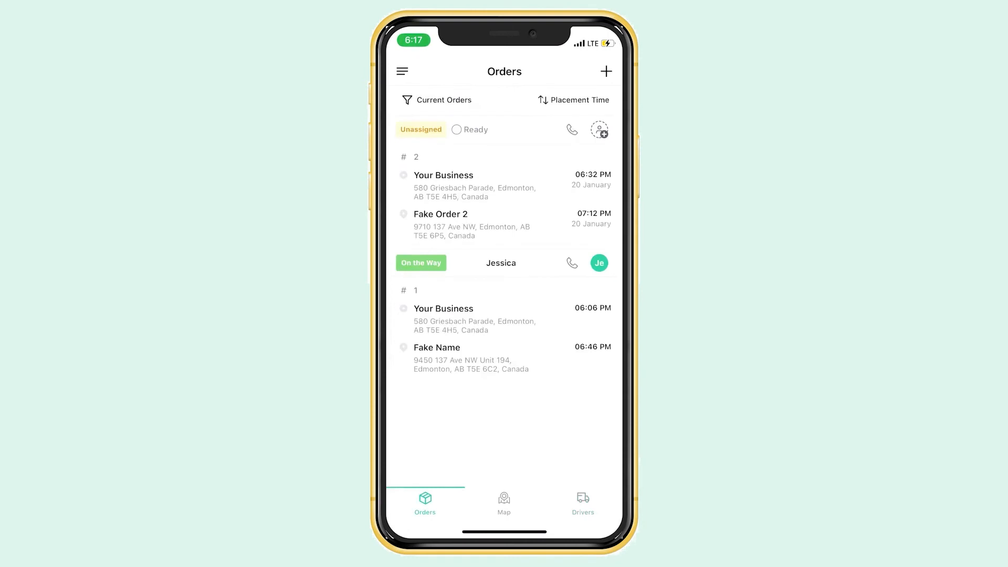
Leave the Dispatch app for the Shipday YouTube channel's Videos uploads page
left_click(598, 129)
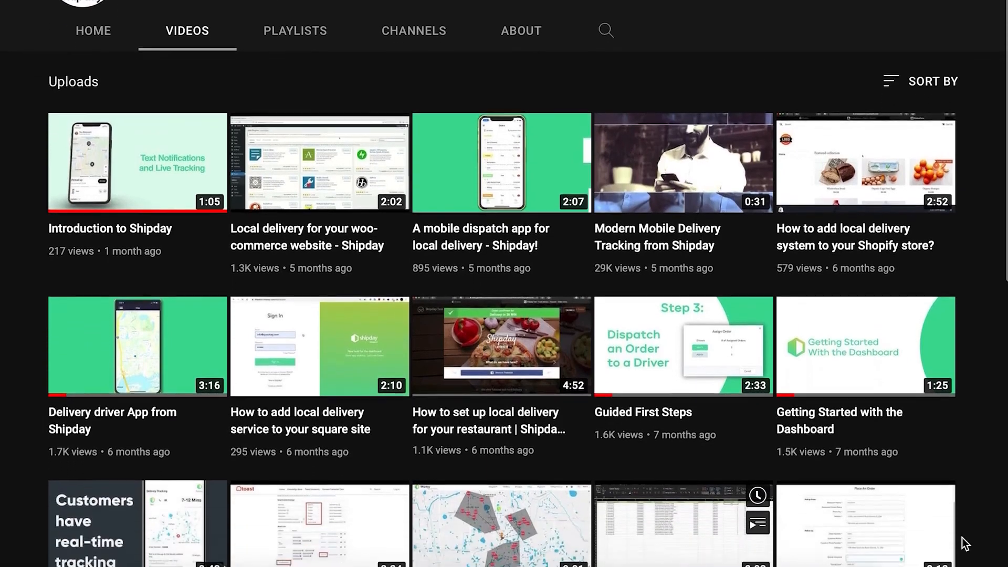
scroll("down", 3)
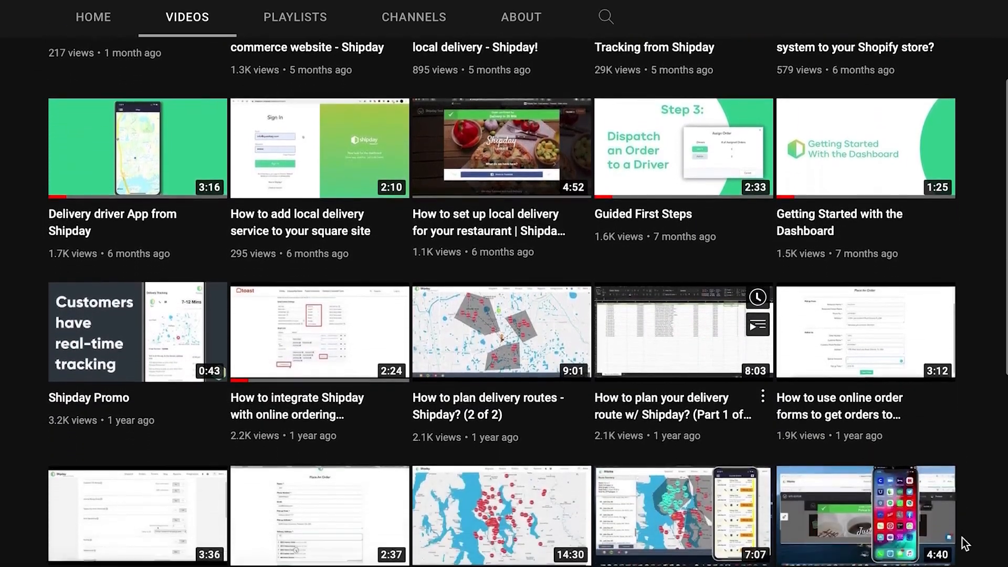
scroll("down", 3)
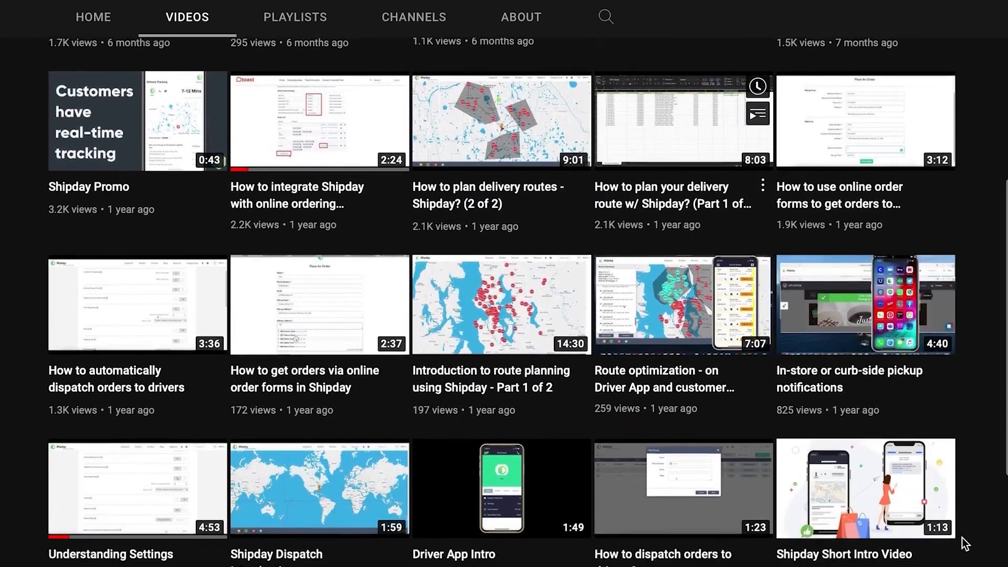
scroll("down", 3)
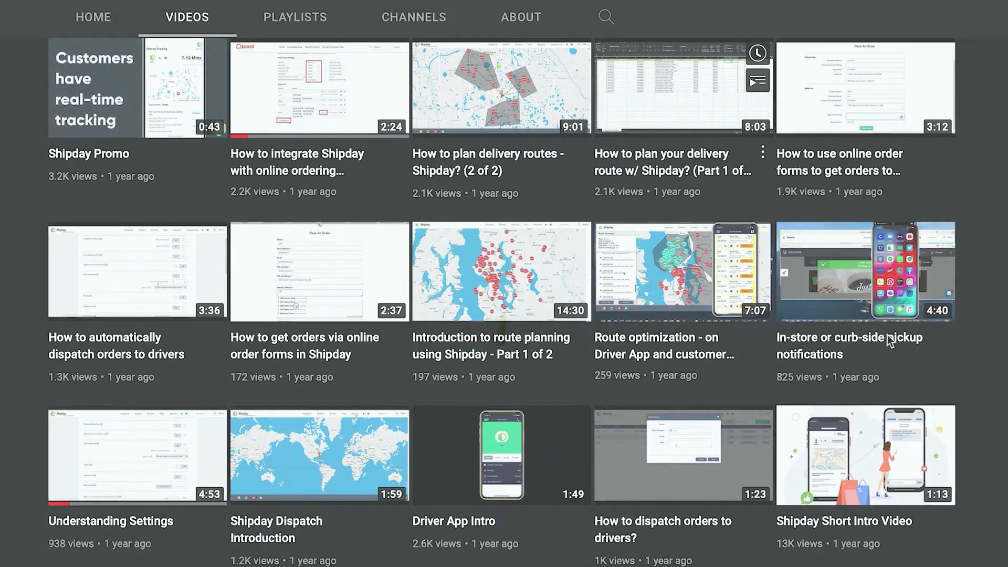